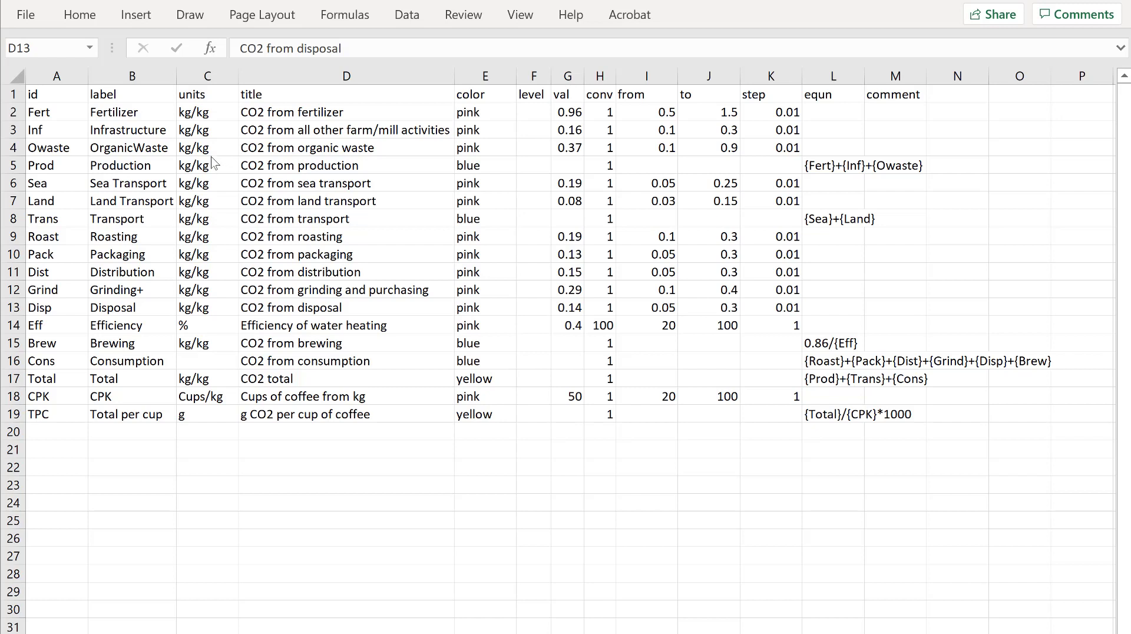
pyautogui.moveTo(42, 99)
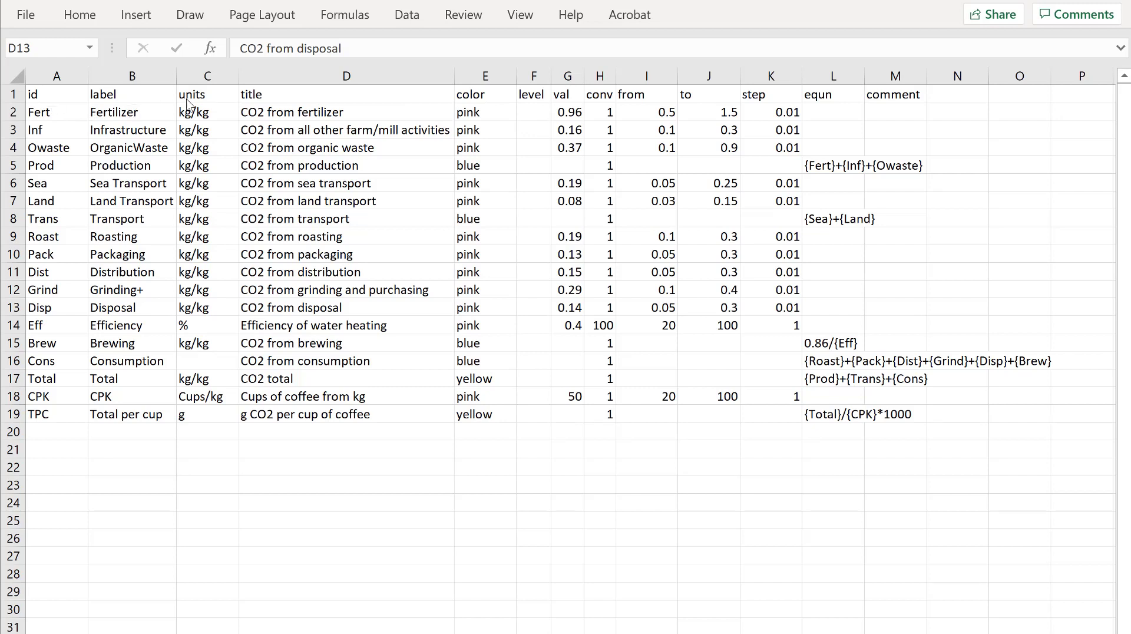
pyautogui.moveTo(732, 101)
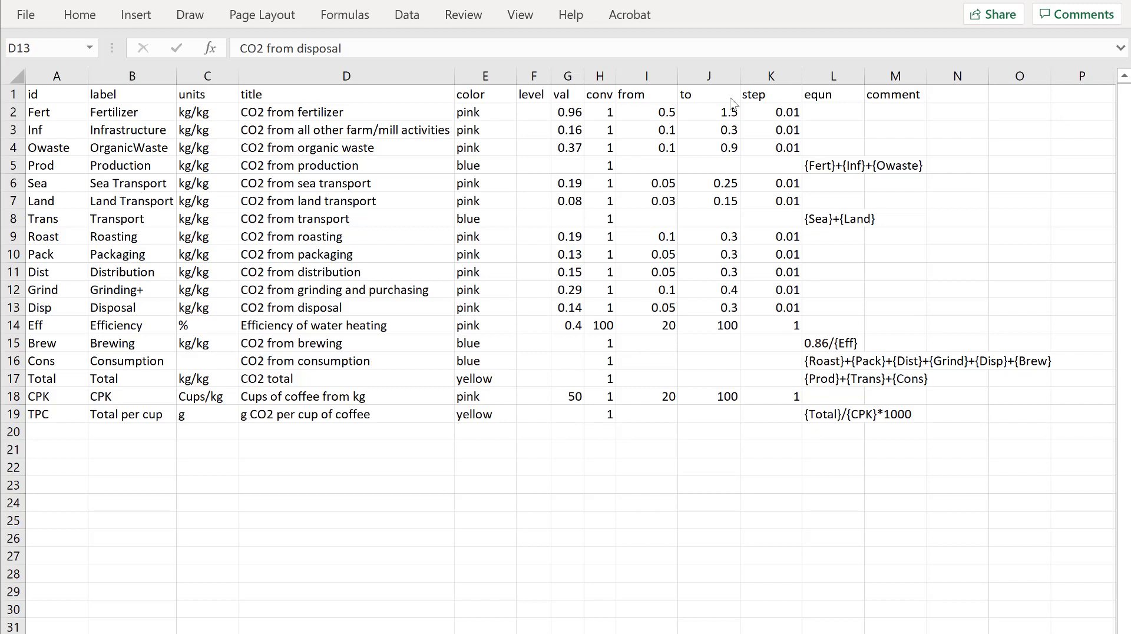
pyautogui.moveTo(651, 106)
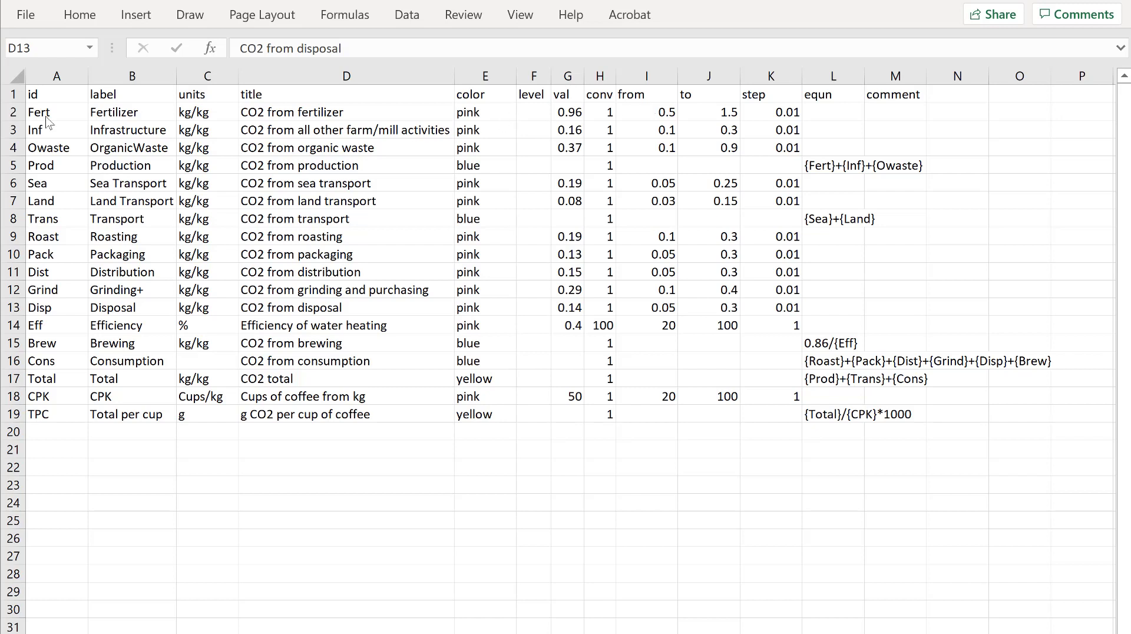
pyautogui.moveTo(117, 127)
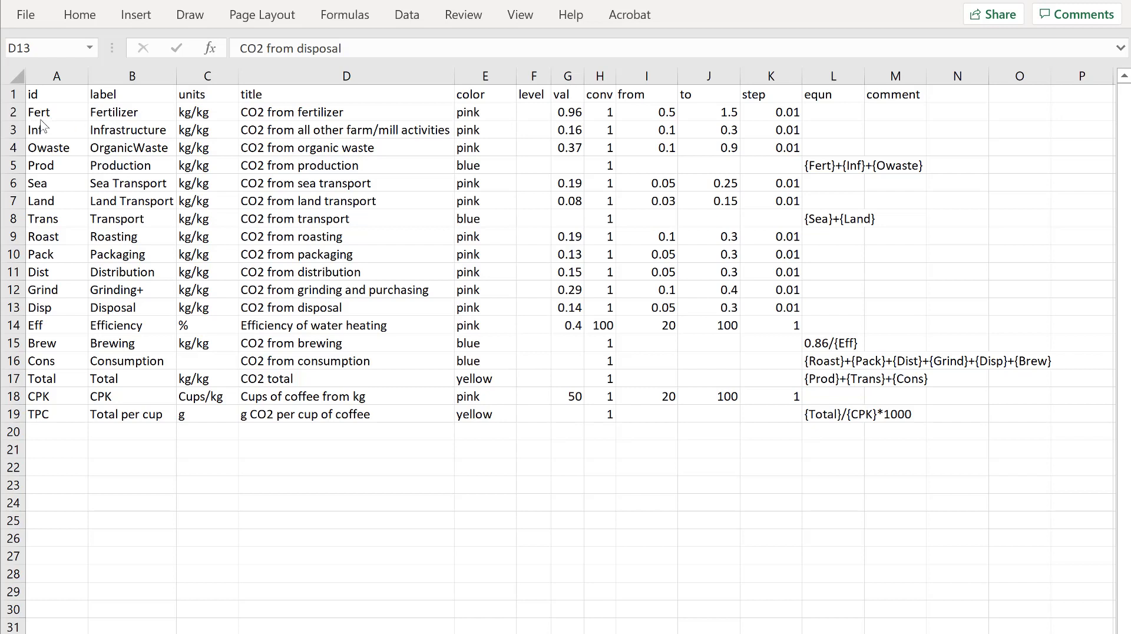
pyautogui.moveTo(744, 147)
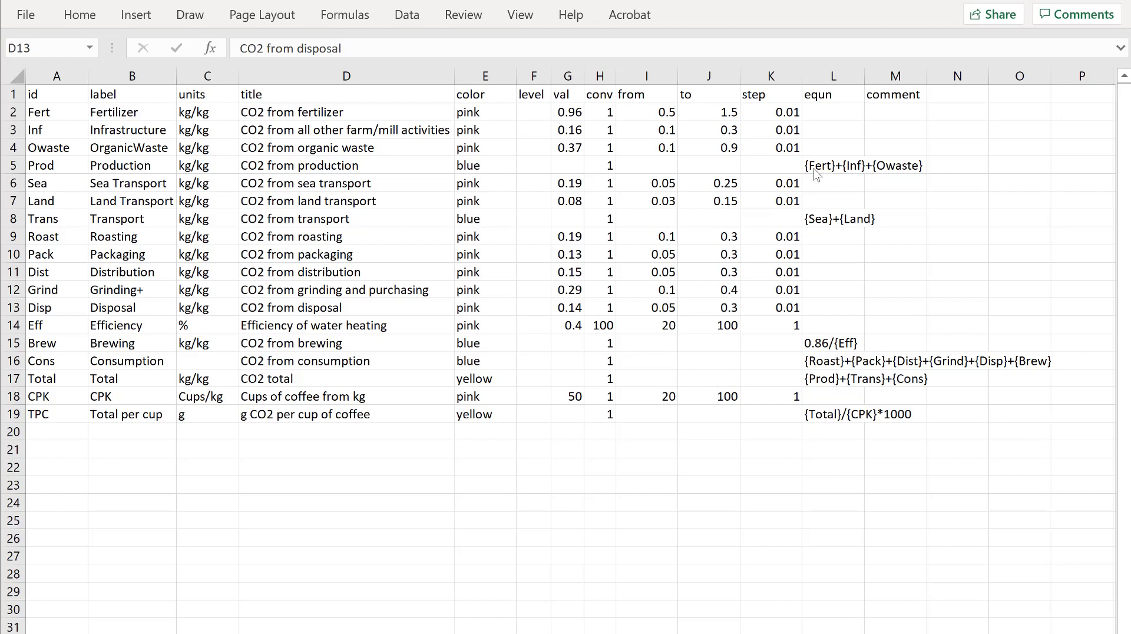
pyautogui.moveTo(436, 205)
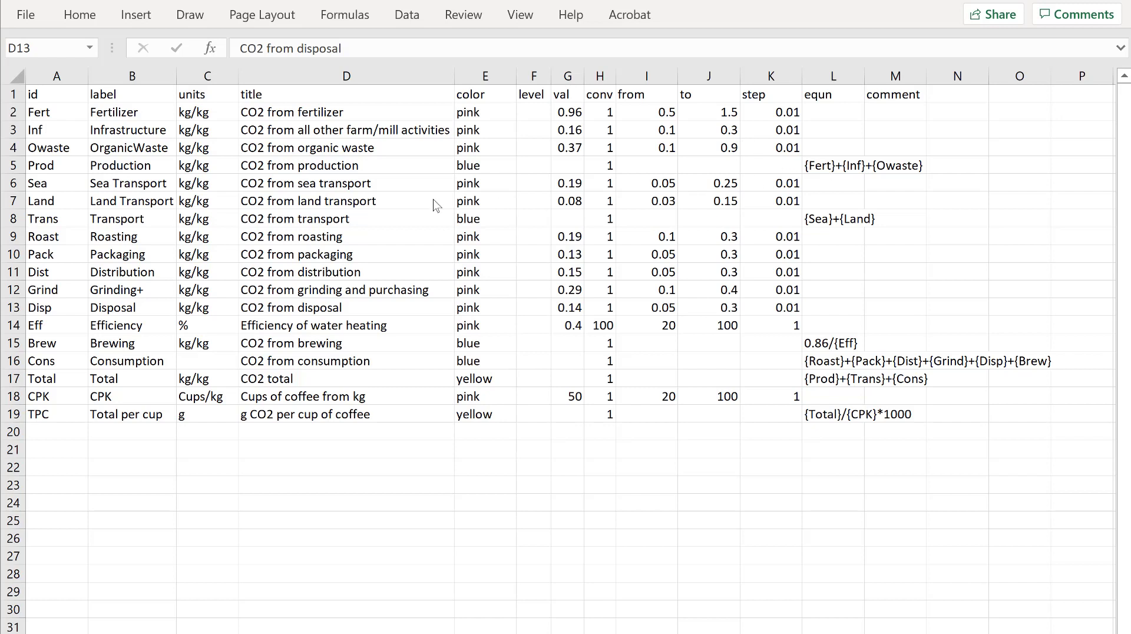
pyautogui.moveTo(440, 197)
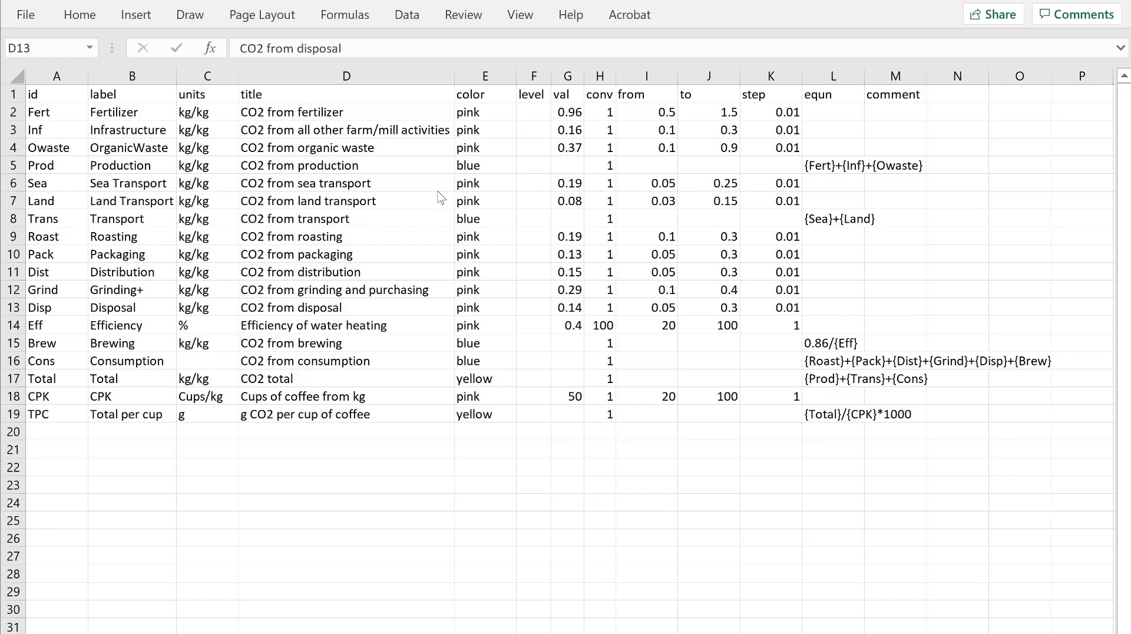
pyautogui.moveTo(190, 200)
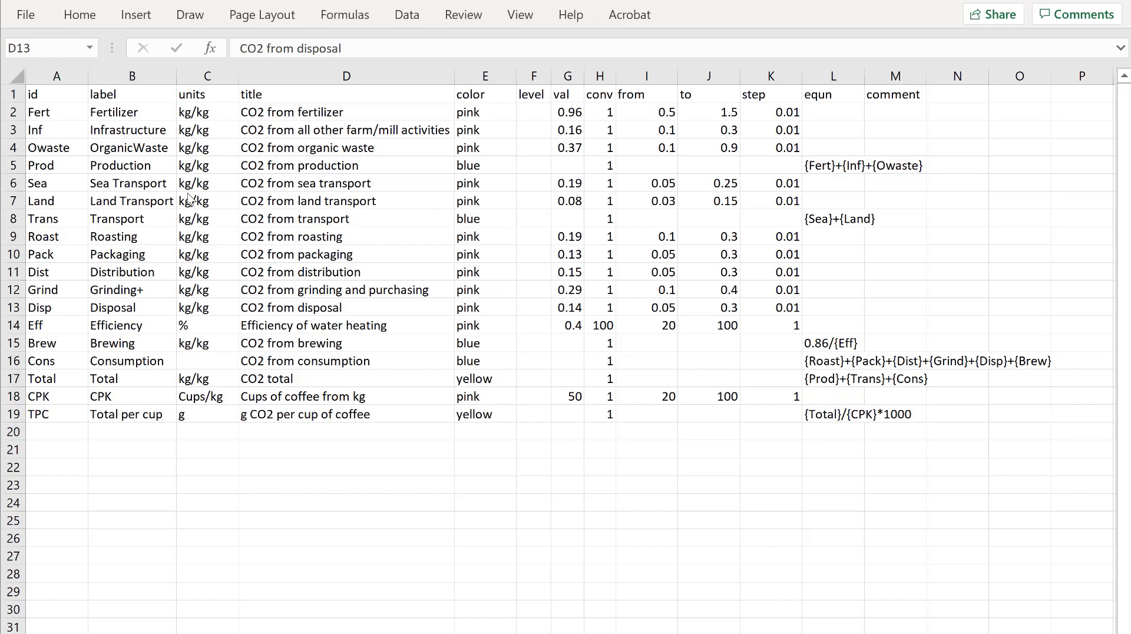
pyautogui.moveTo(65, 101)
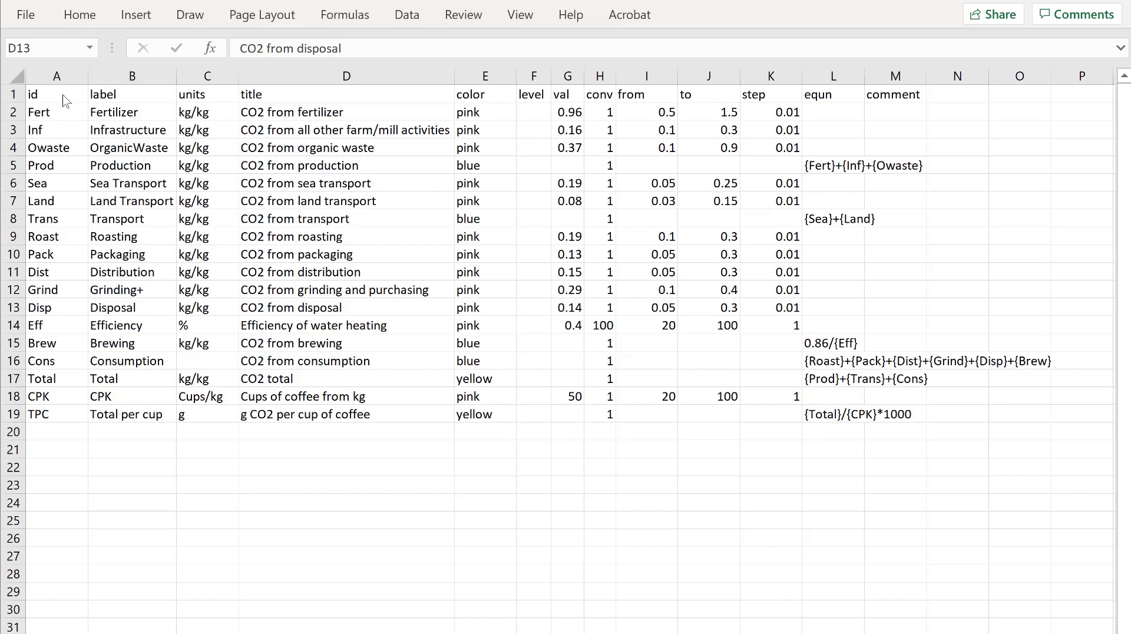
pyautogui.moveTo(64, 135)
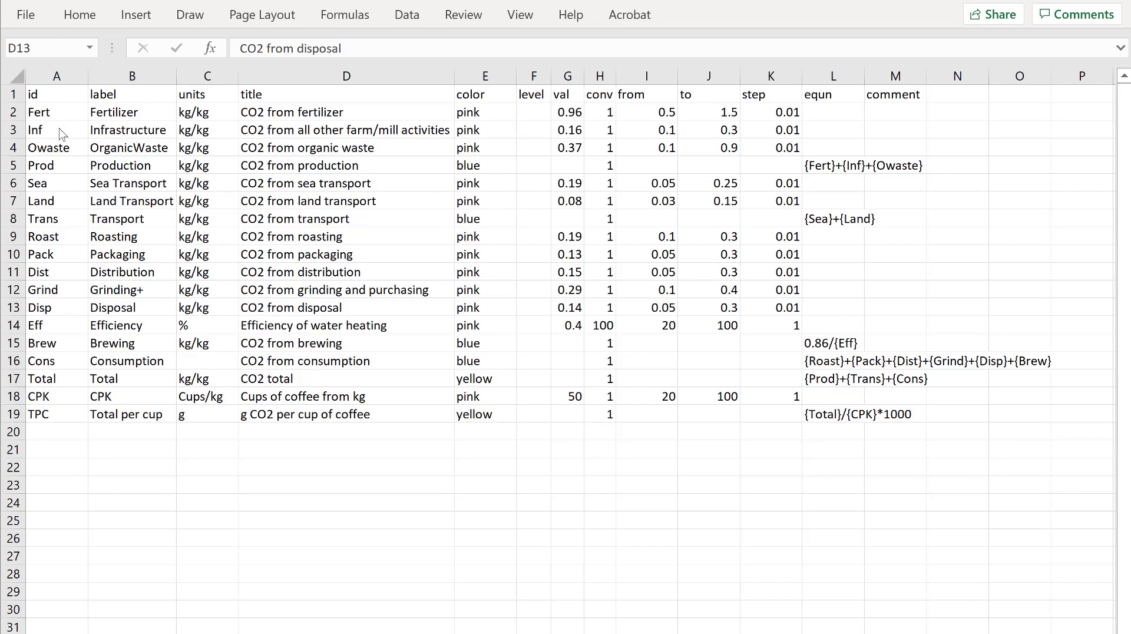
pyautogui.moveTo(59, 360)
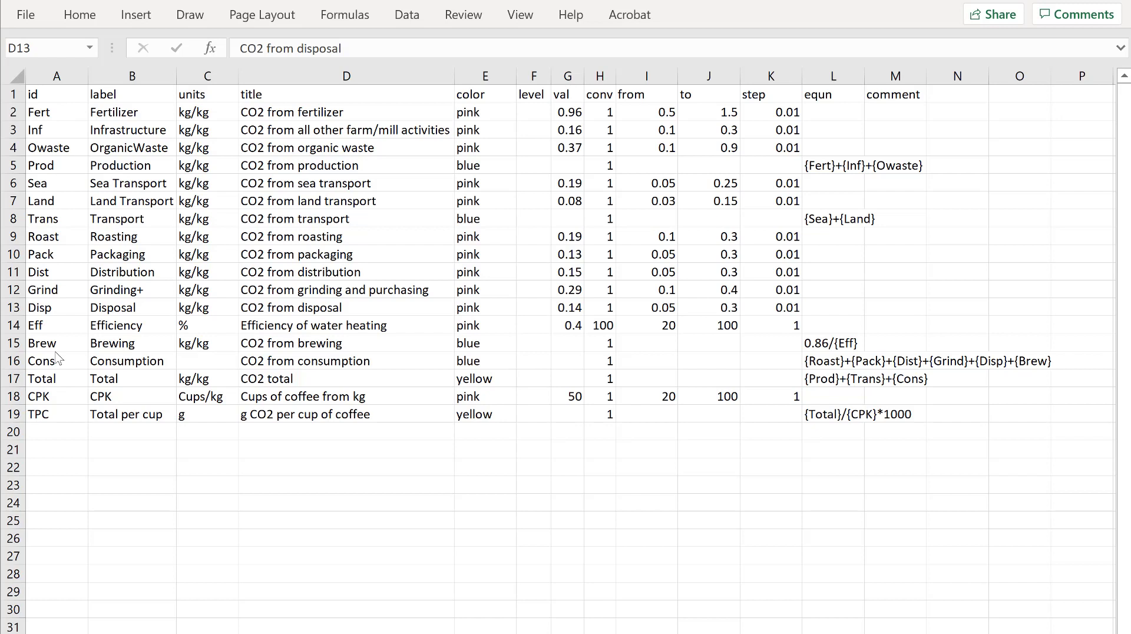
pyautogui.moveTo(841, 180)
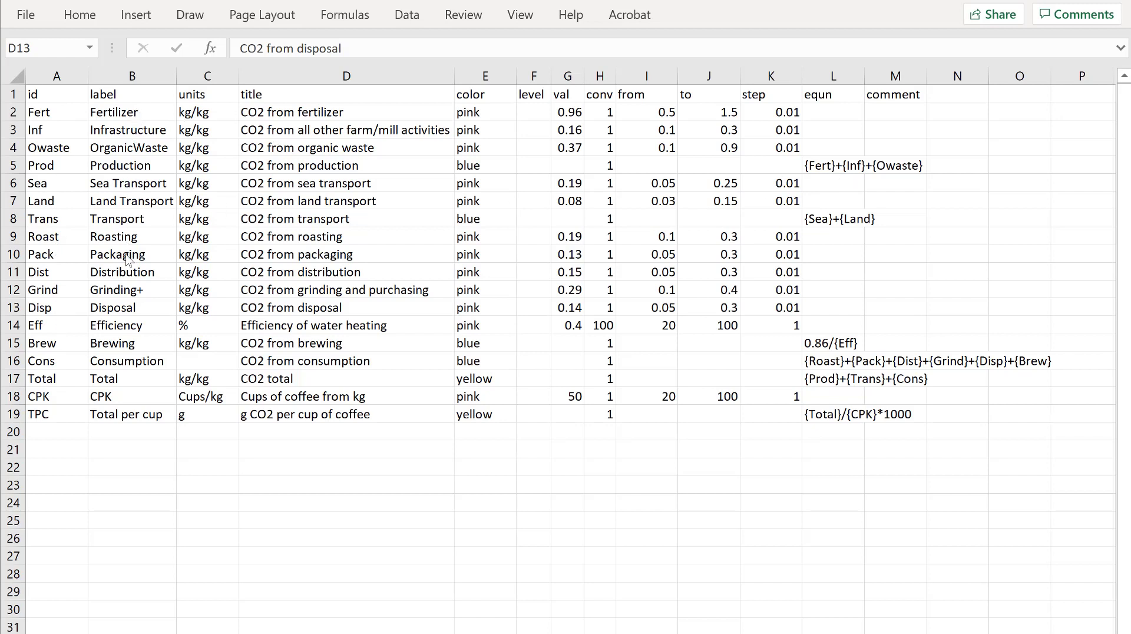
pyautogui.moveTo(139, 213)
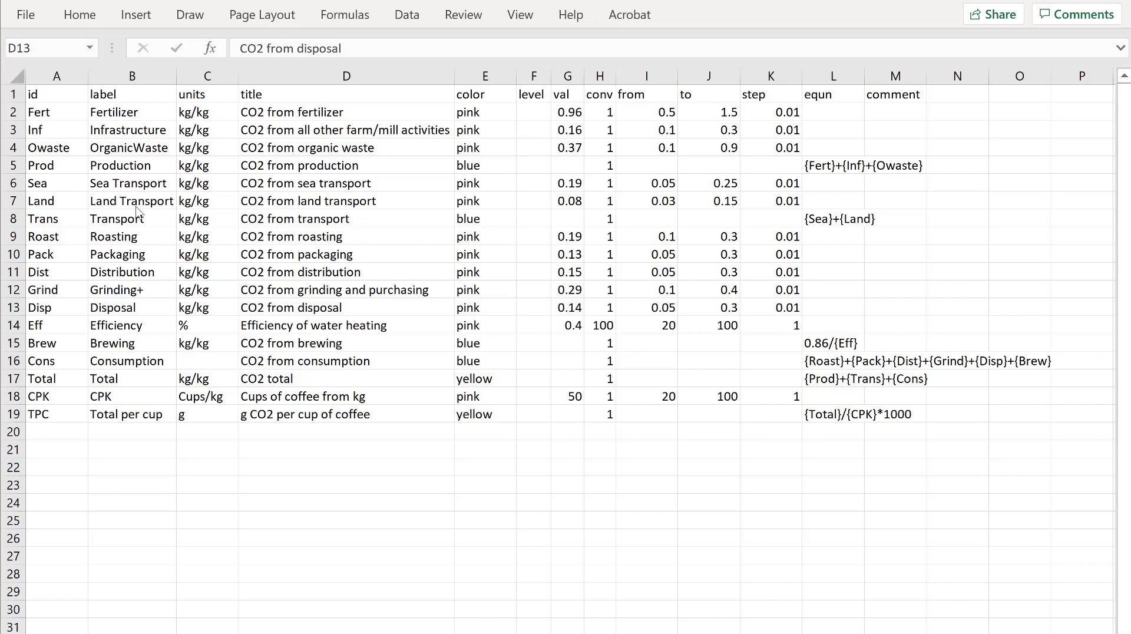
pyautogui.moveTo(205, 161)
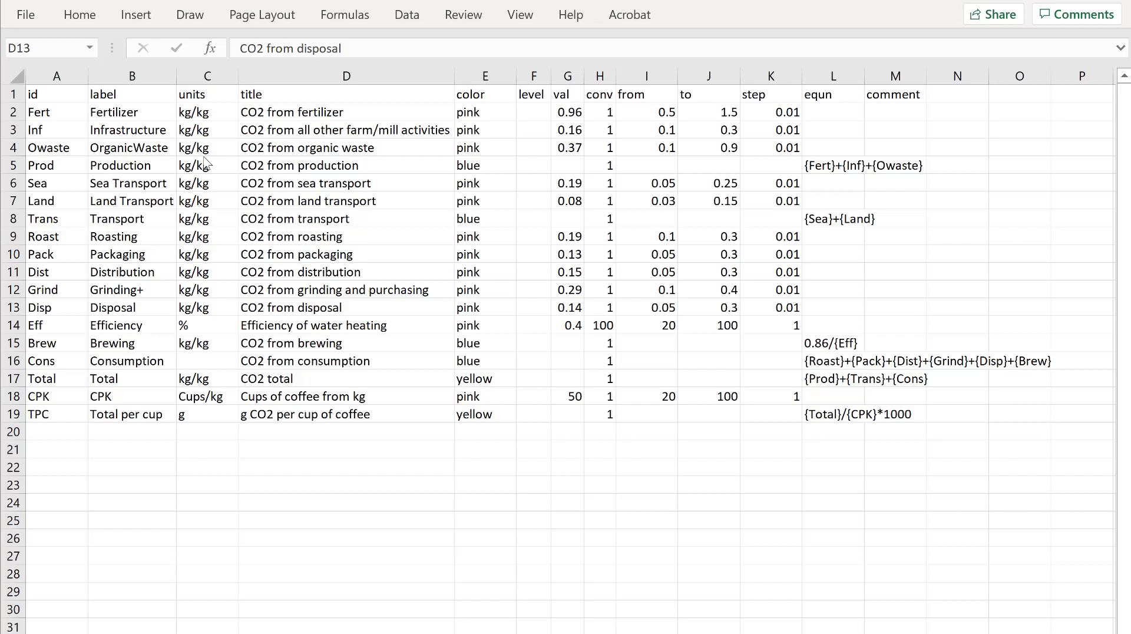
pyautogui.moveTo(258, 183)
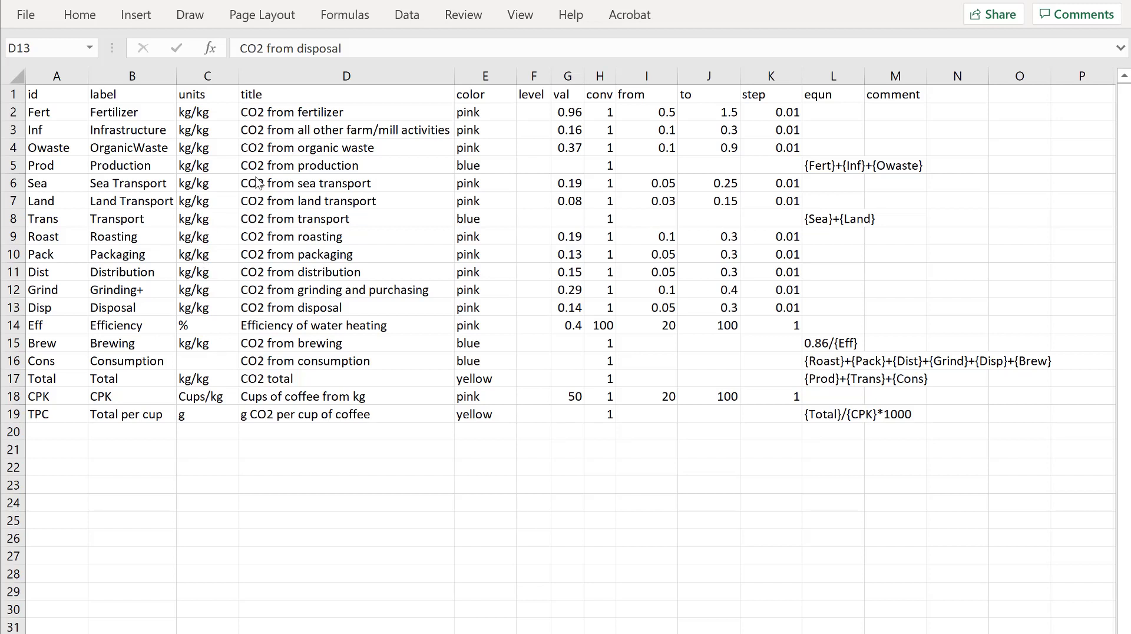
pyautogui.moveTo(276, 165)
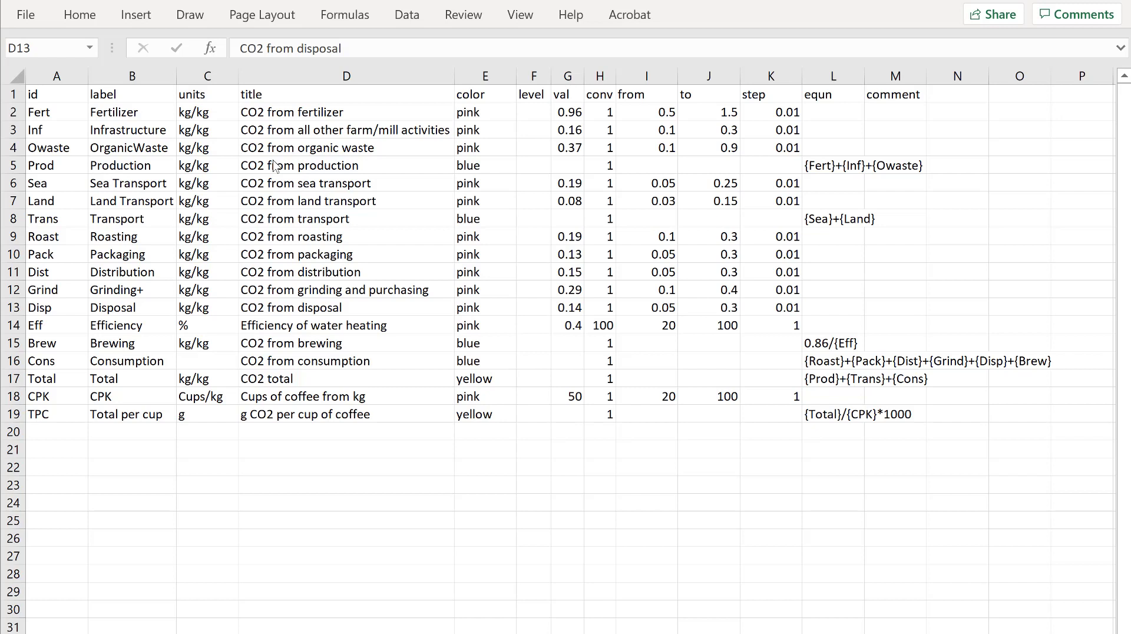
pyautogui.moveTo(313, 183)
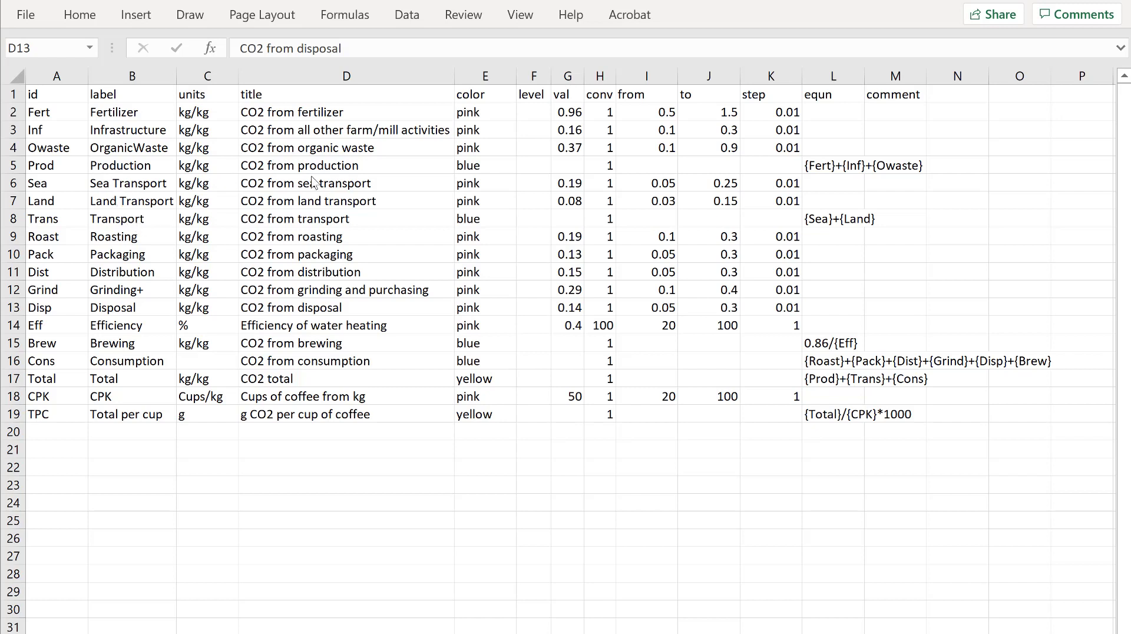
pyautogui.moveTo(314, 181)
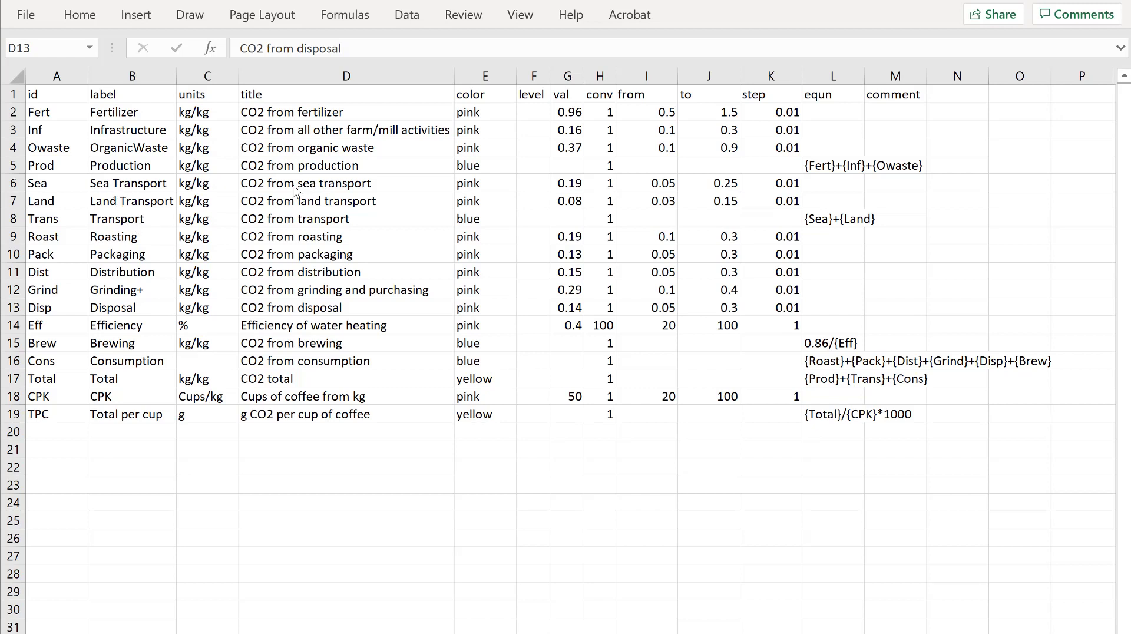
pyautogui.moveTo(473, 120)
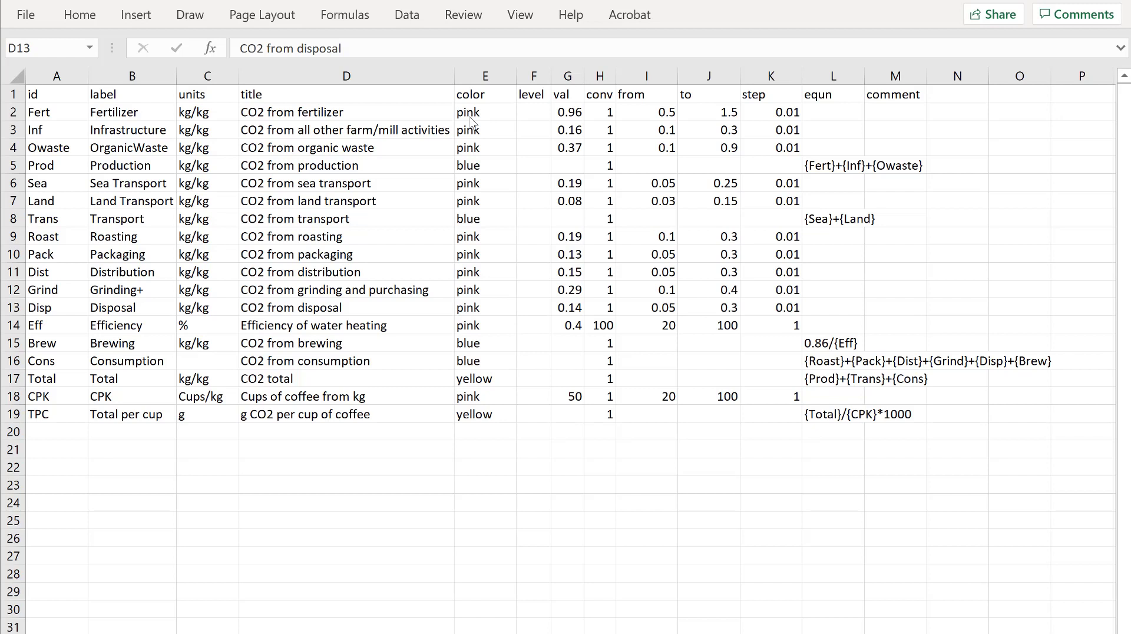
pyautogui.moveTo(477, 124)
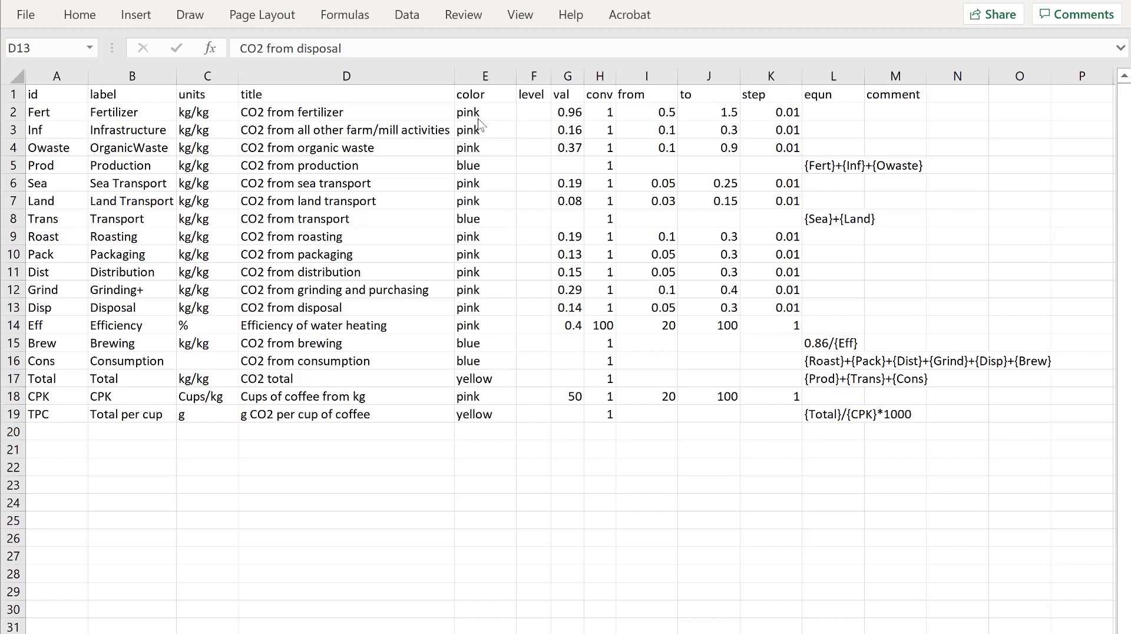
pyautogui.moveTo(473, 172)
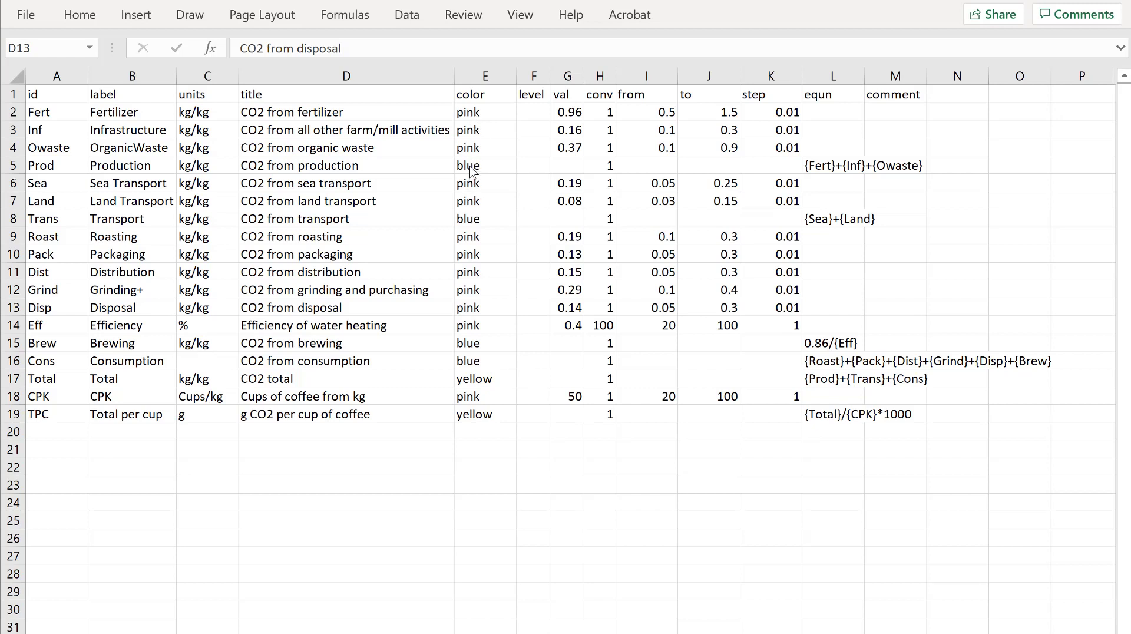
pyautogui.moveTo(474, 392)
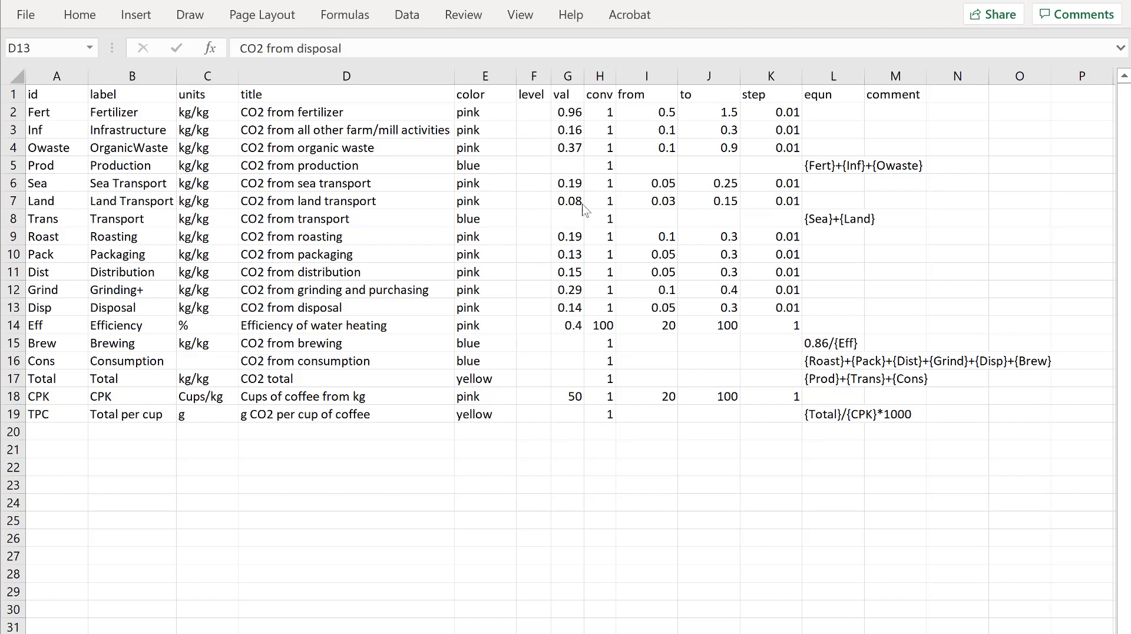
pyautogui.moveTo(144, 121)
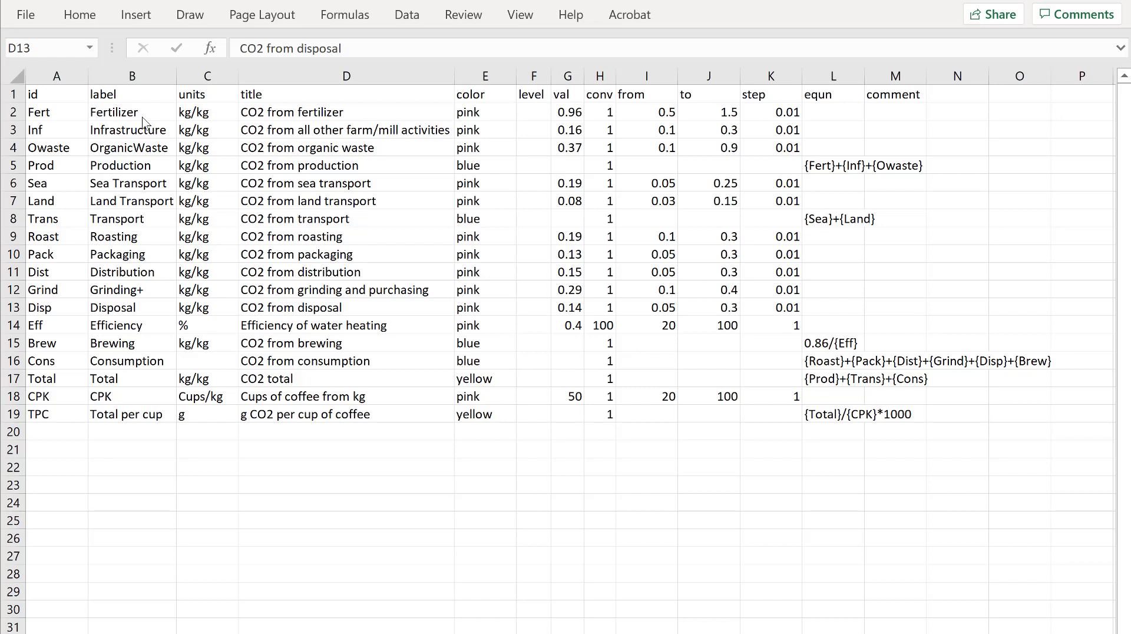
pyautogui.moveTo(660, 195)
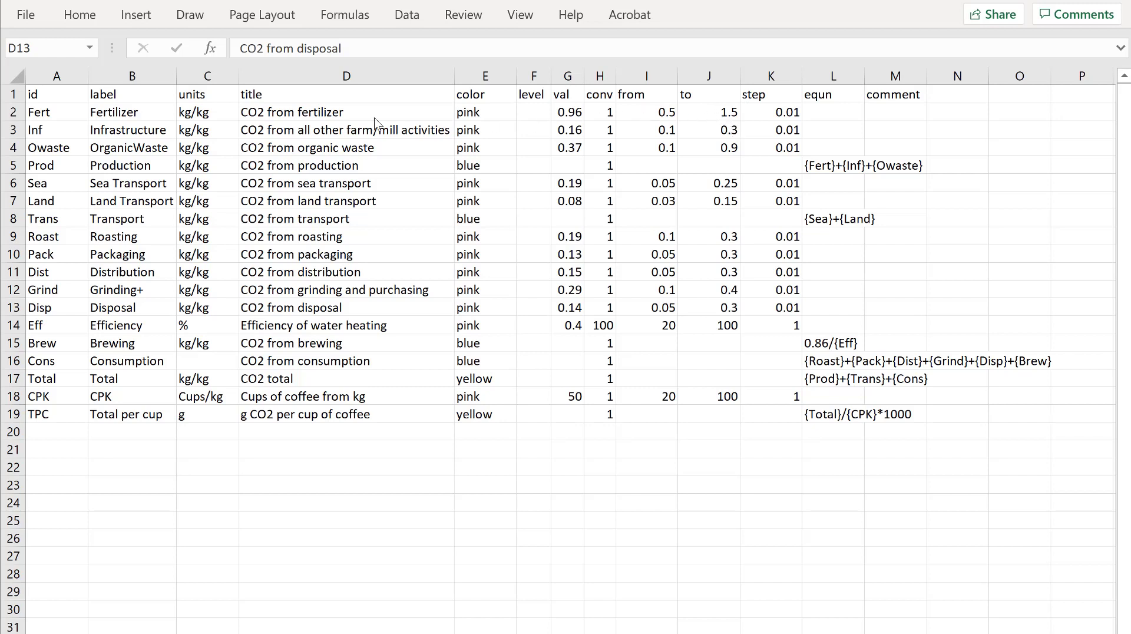
pyautogui.moveTo(661, 121)
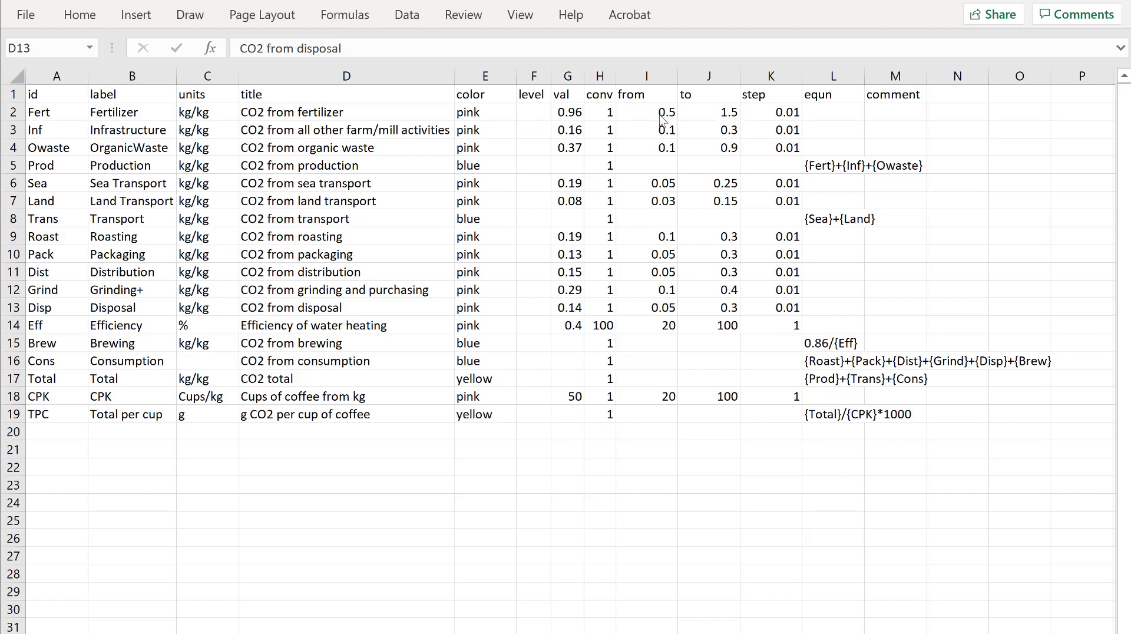
pyautogui.moveTo(778, 124)
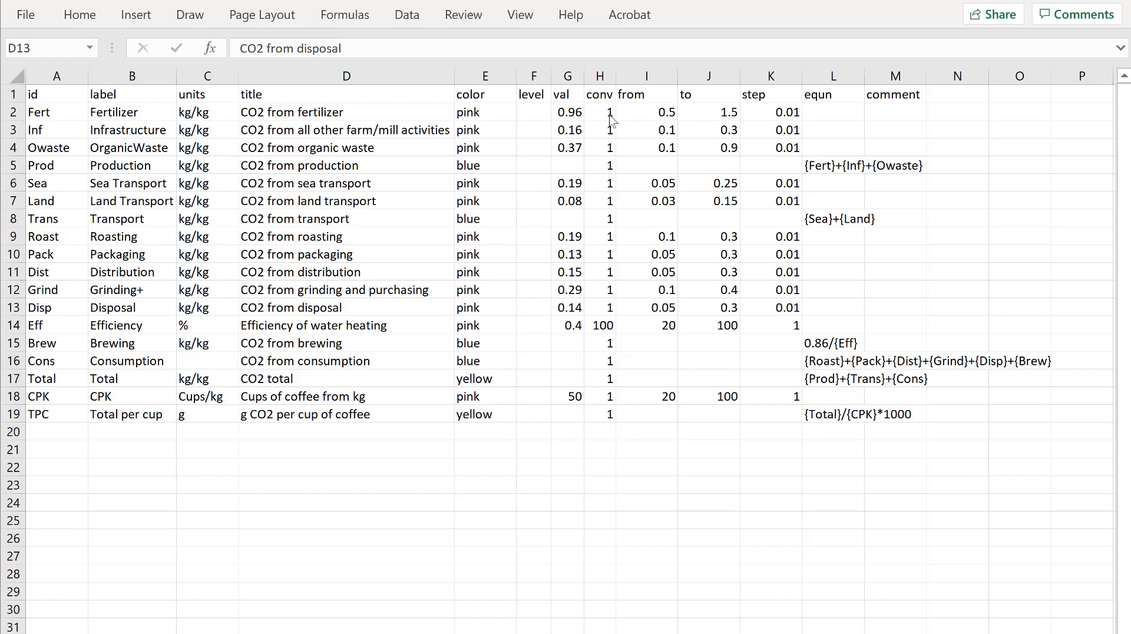
pyautogui.moveTo(610, 119)
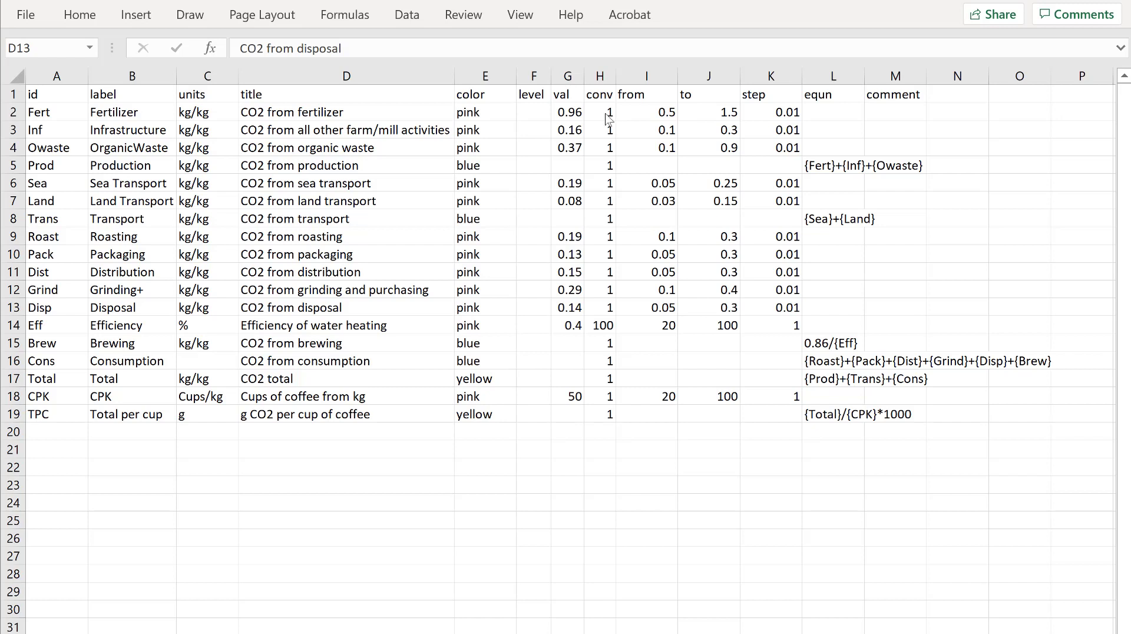
pyautogui.moveTo(572, 120)
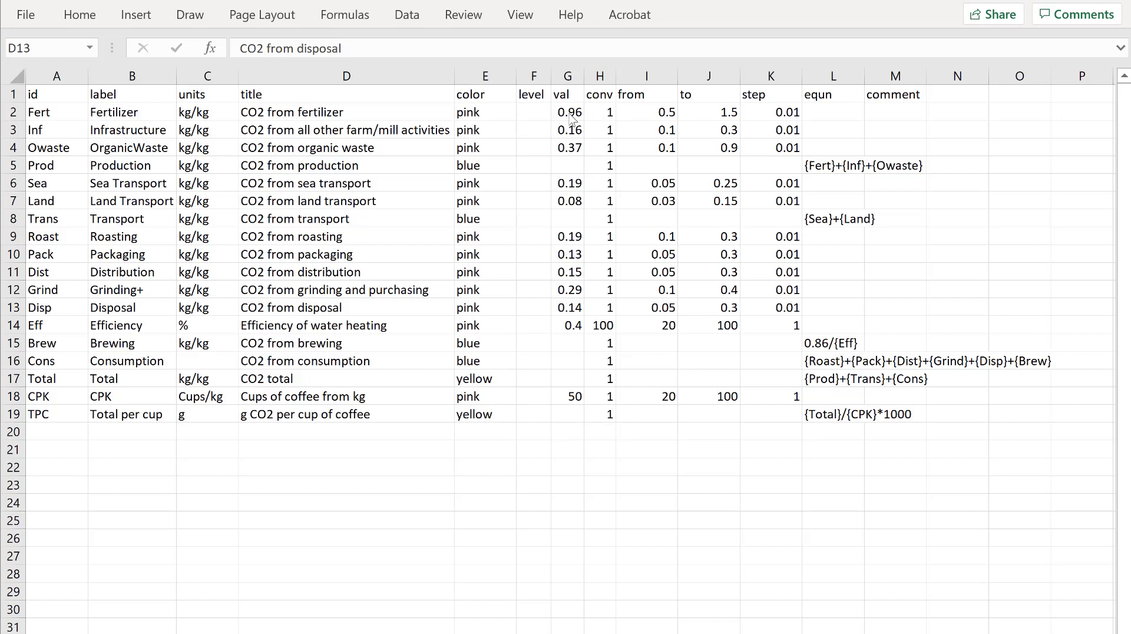
pyautogui.moveTo(734, 122)
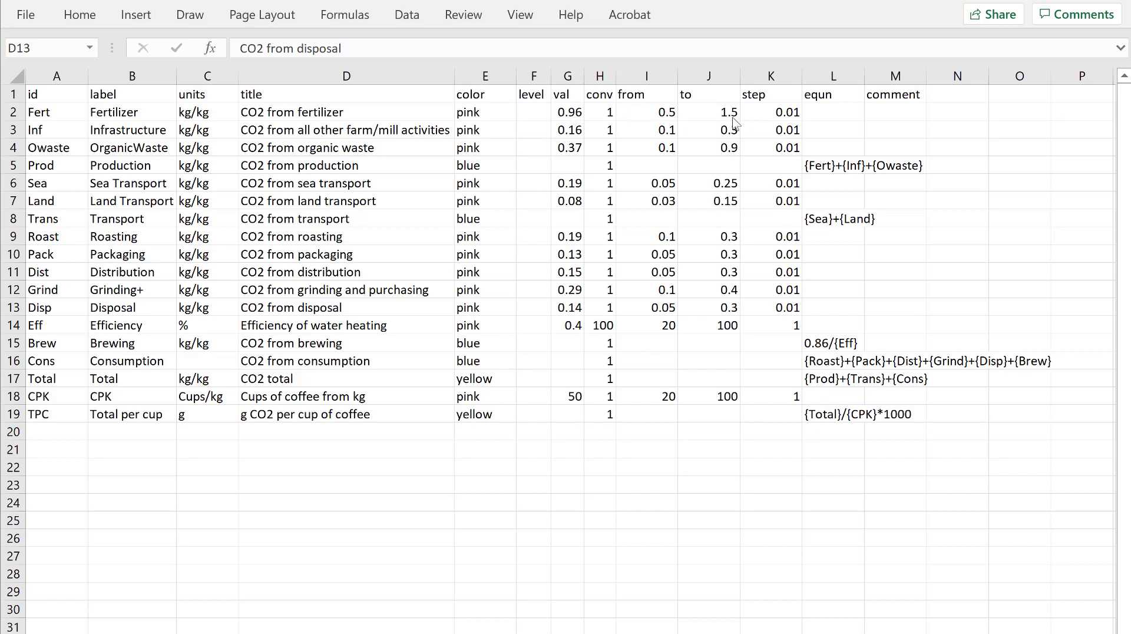
pyautogui.moveTo(696, 120)
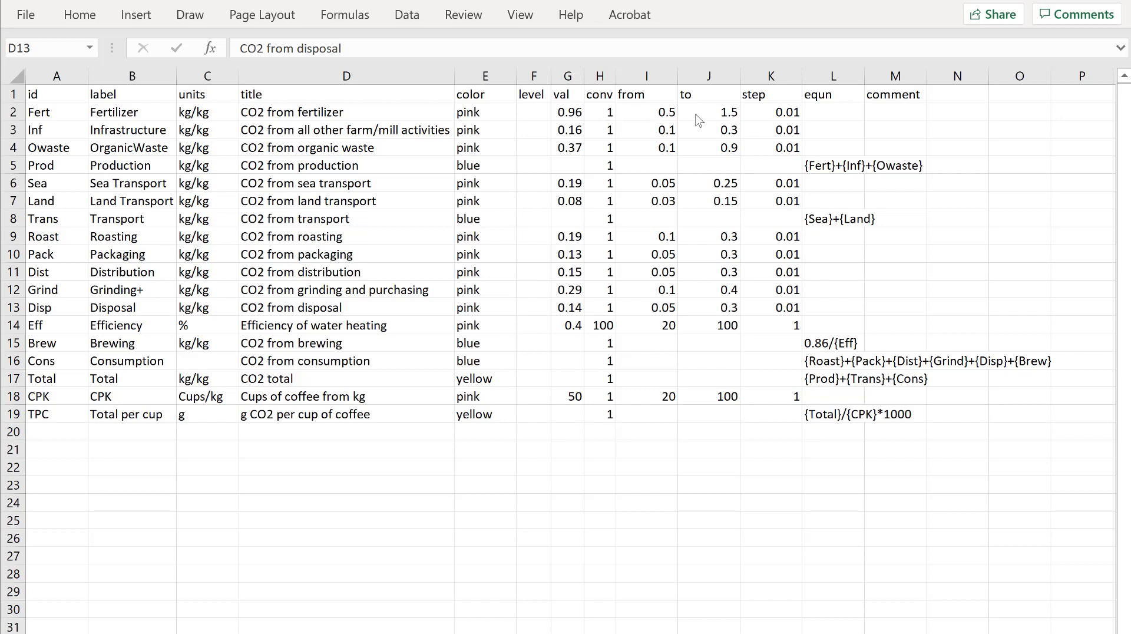
pyautogui.moveTo(567, 118)
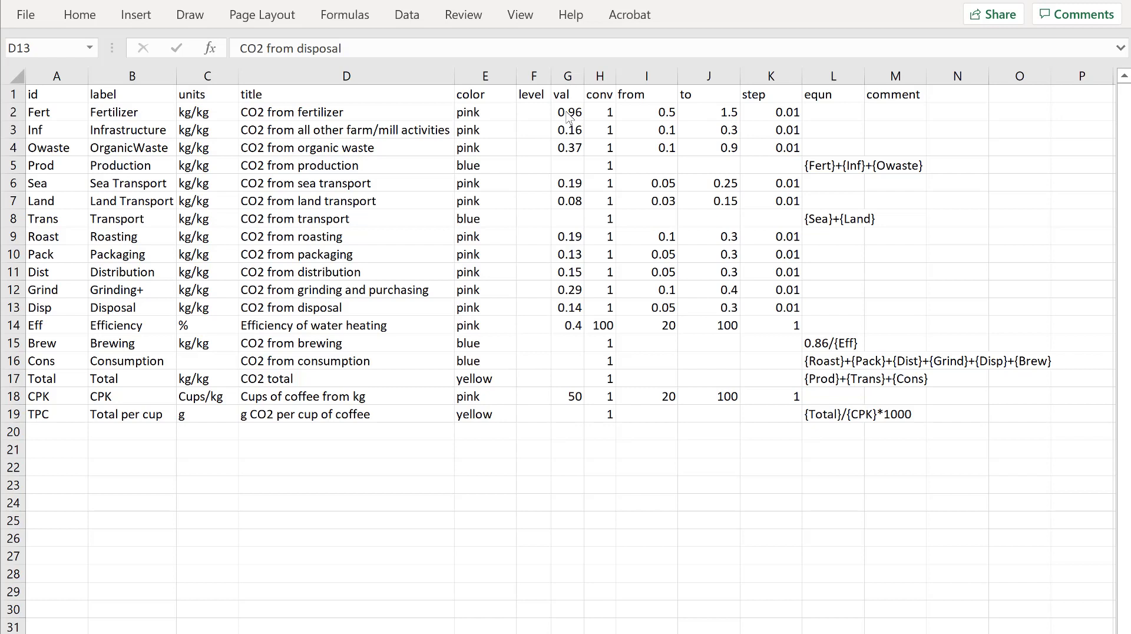
pyautogui.moveTo(516, 167)
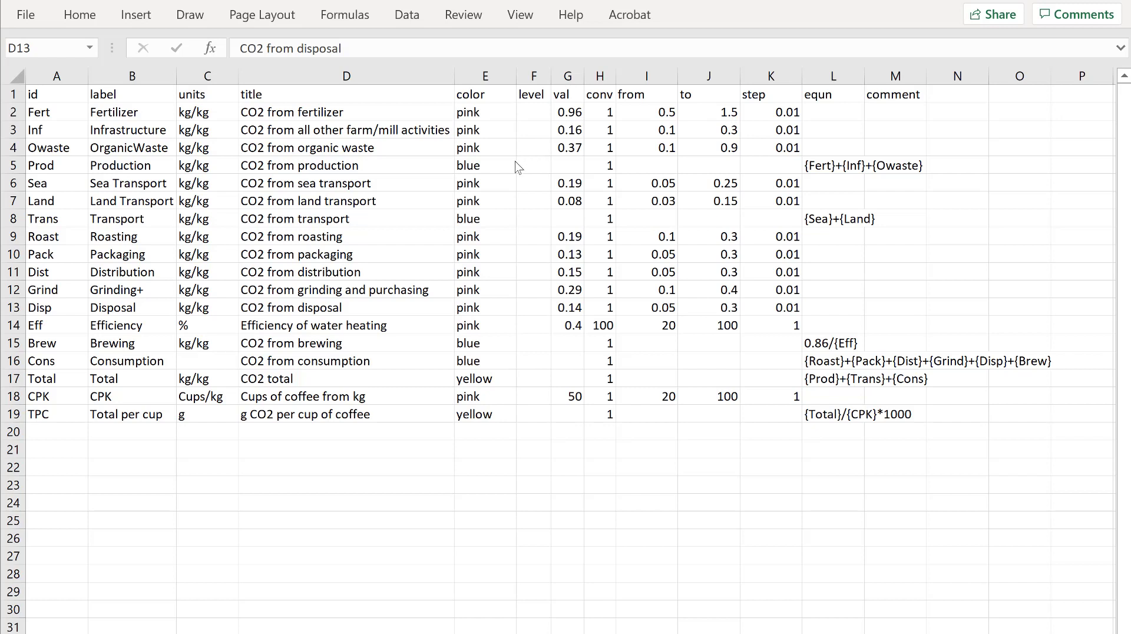
pyautogui.moveTo(144, 155)
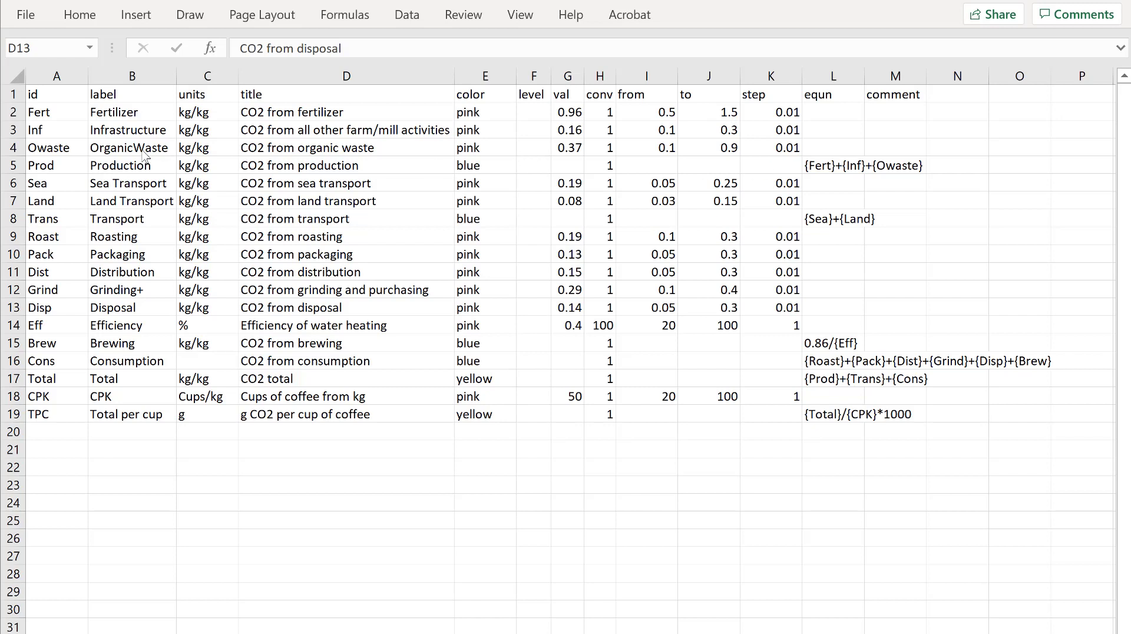
pyautogui.moveTo(119, 178)
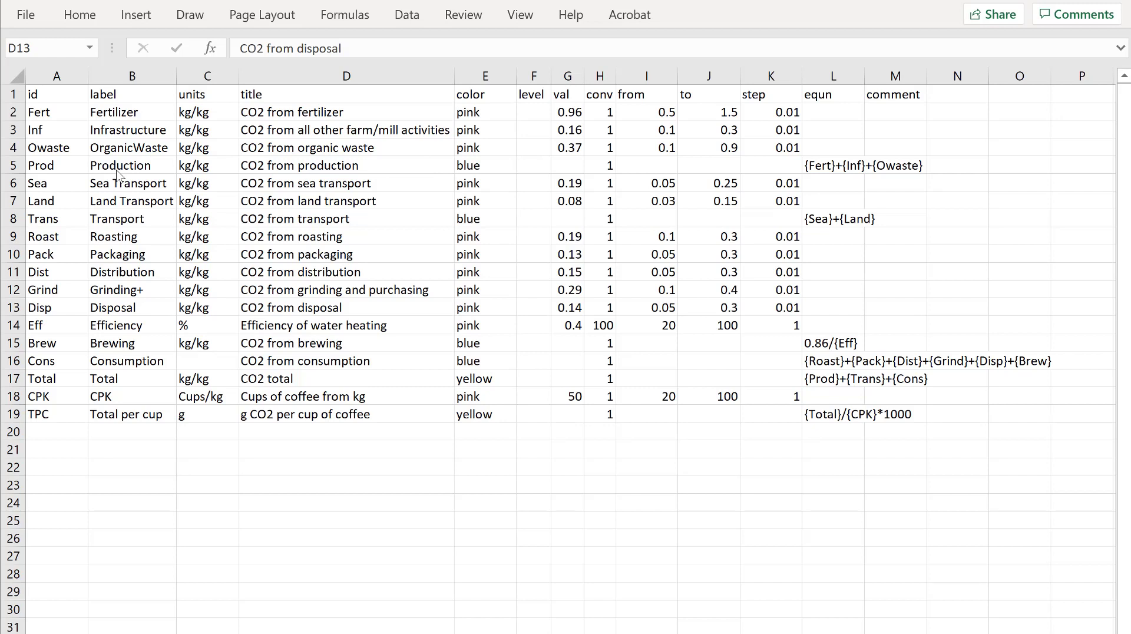
pyautogui.moveTo(265, 122)
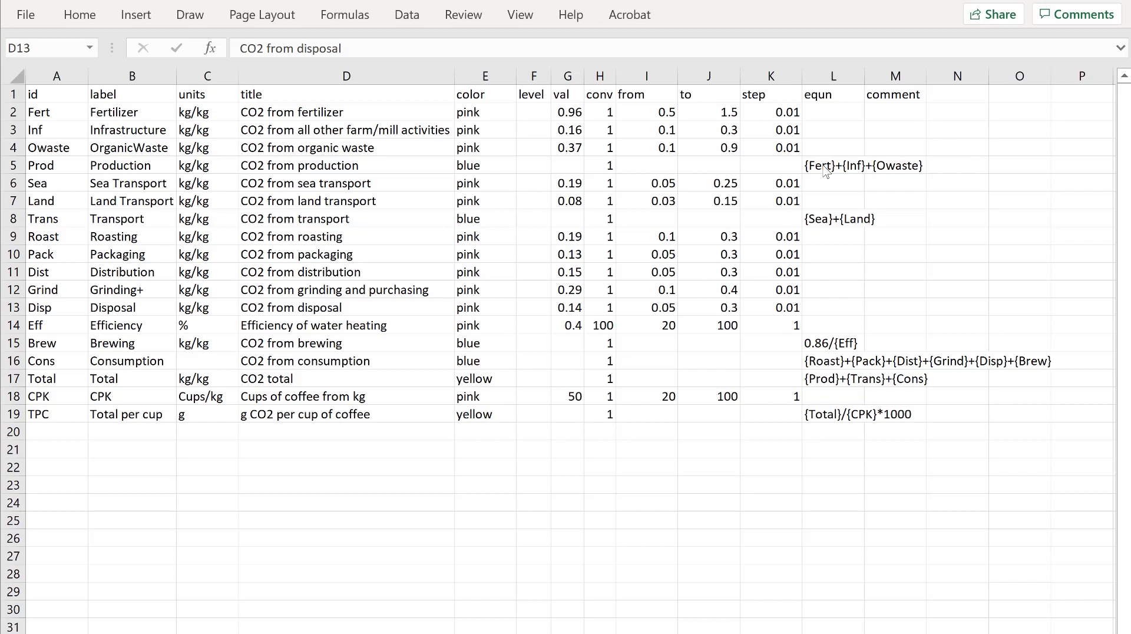
pyautogui.moveTo(853, 180)
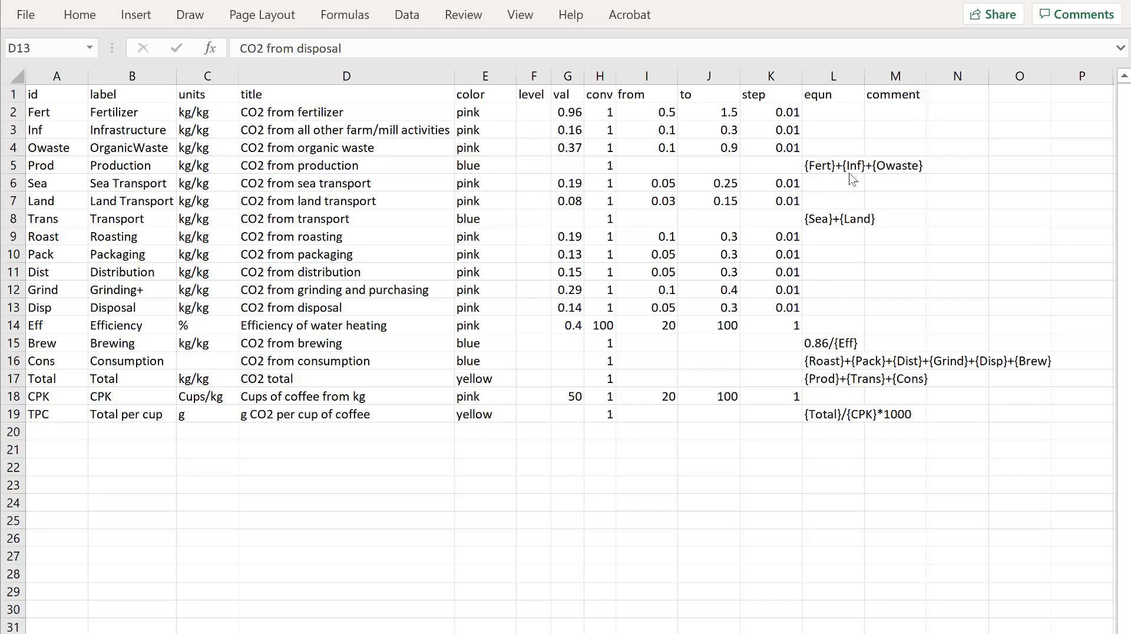
pyautogui.moveTo(816, 175)
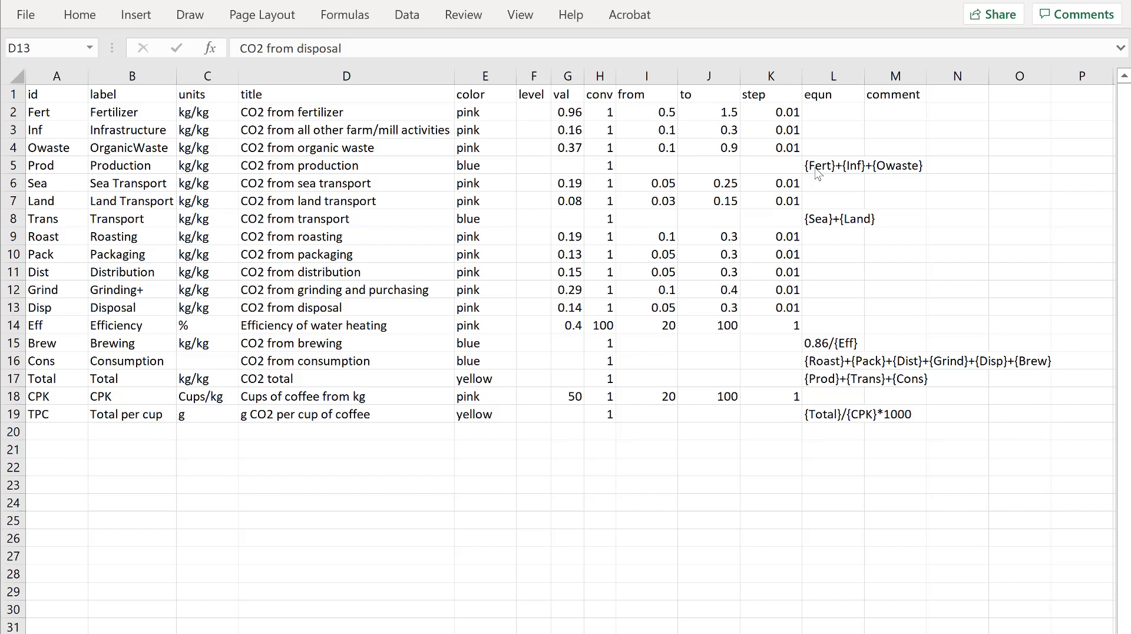
pyautogui.moveTo(839, 173)
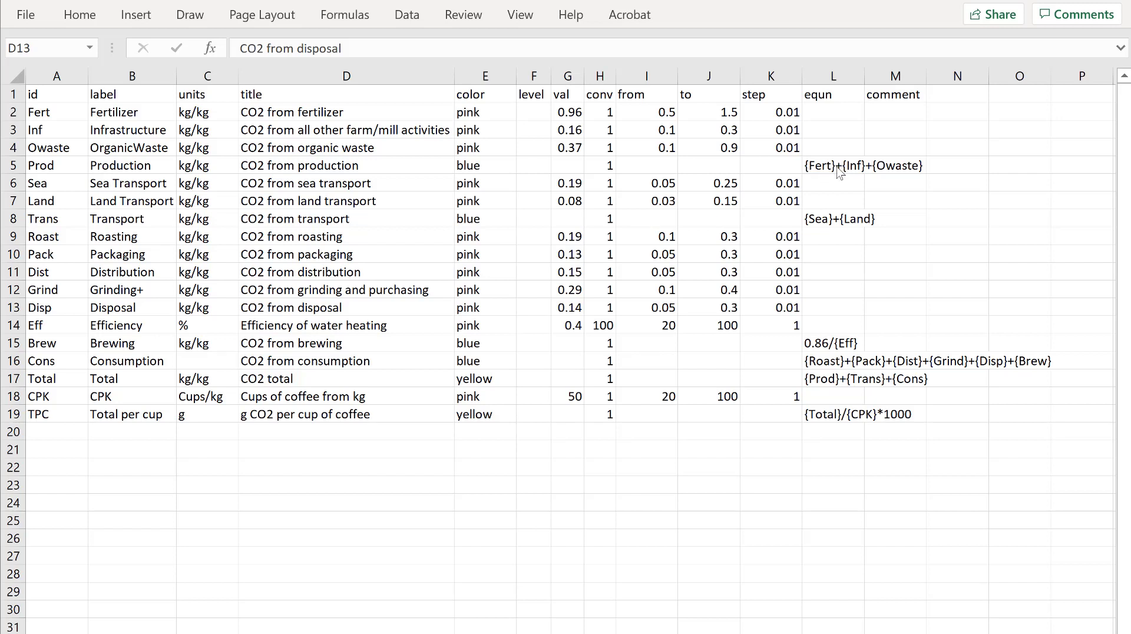
pyautogui.moveTo(837, 174)
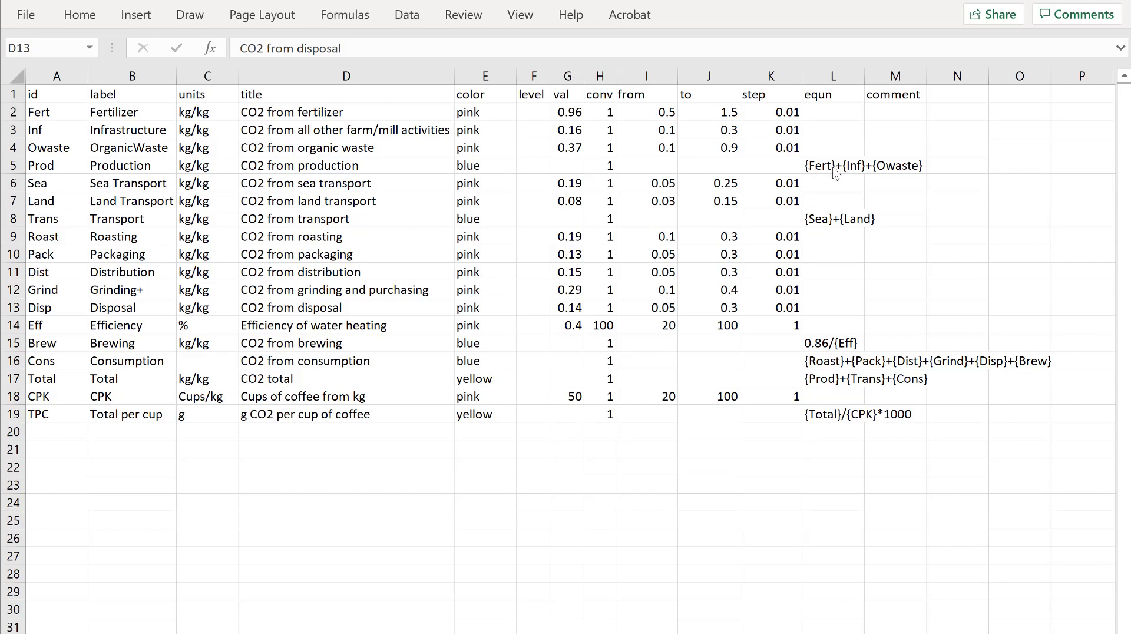
pyautogui.moveTo(858, 172)
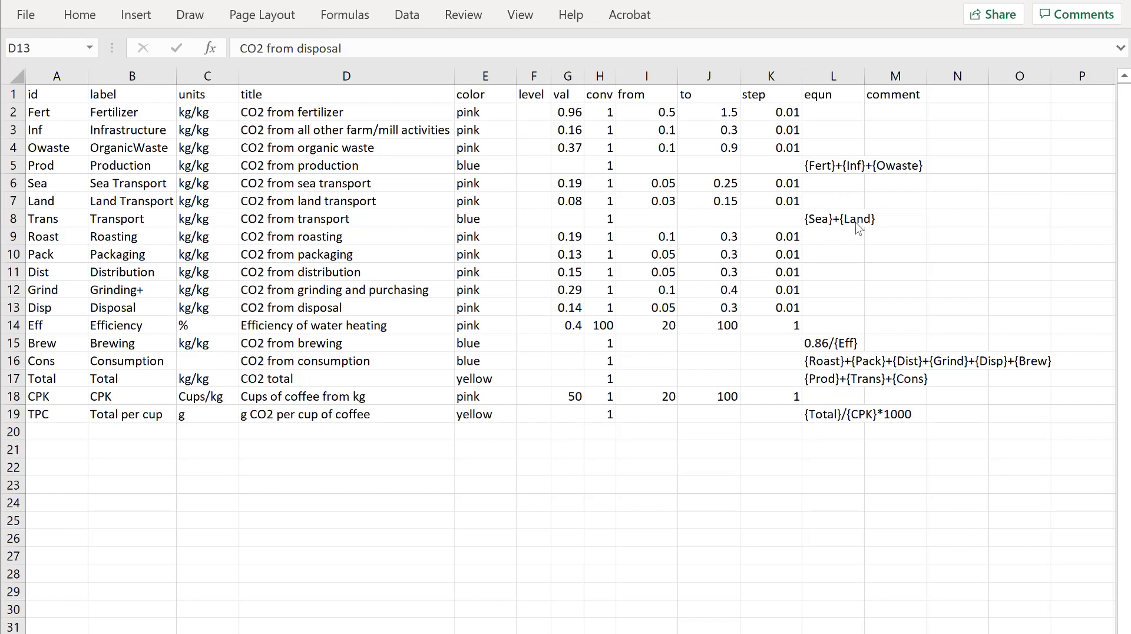
pyautogui.moveTo(822, 399)
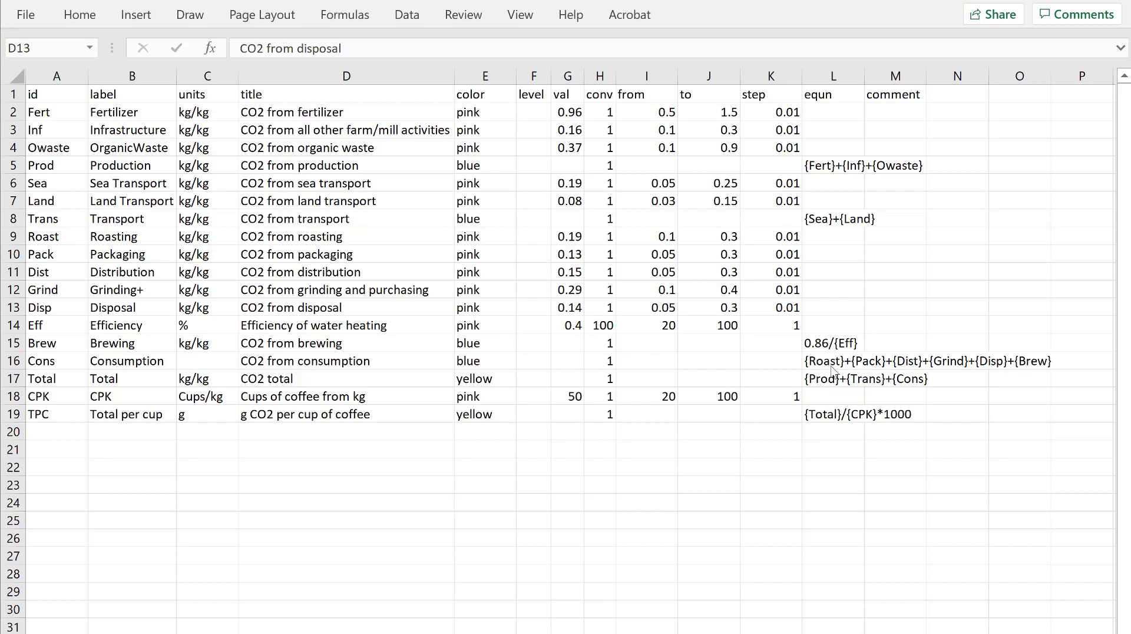
pyautogui.moveTo(660, 355)
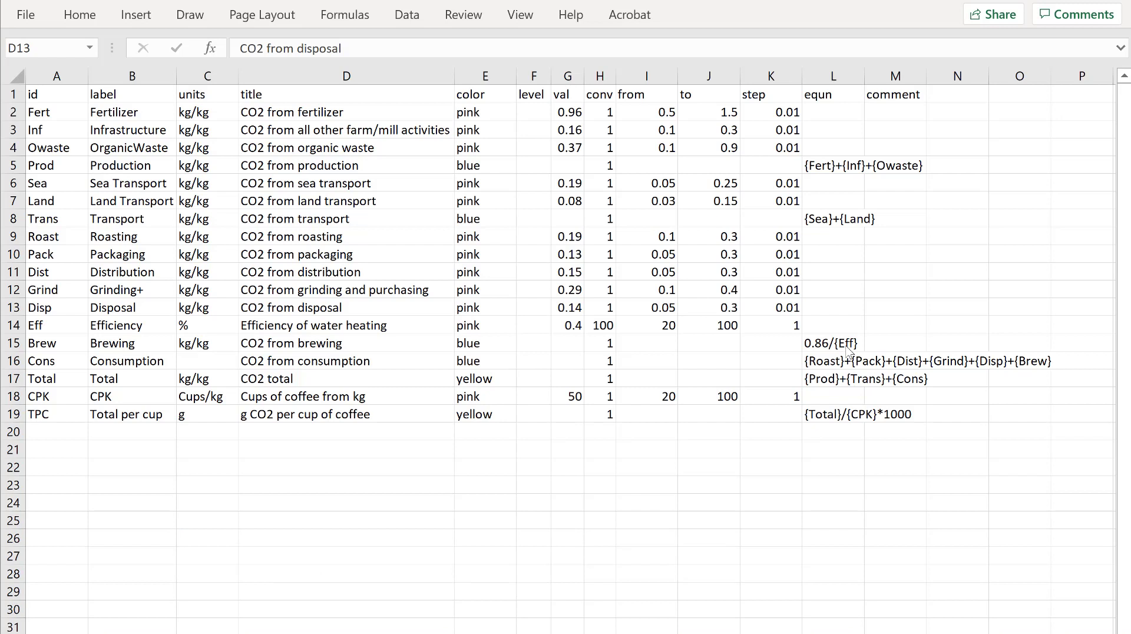
pyautogui.moveTo(624, 335)
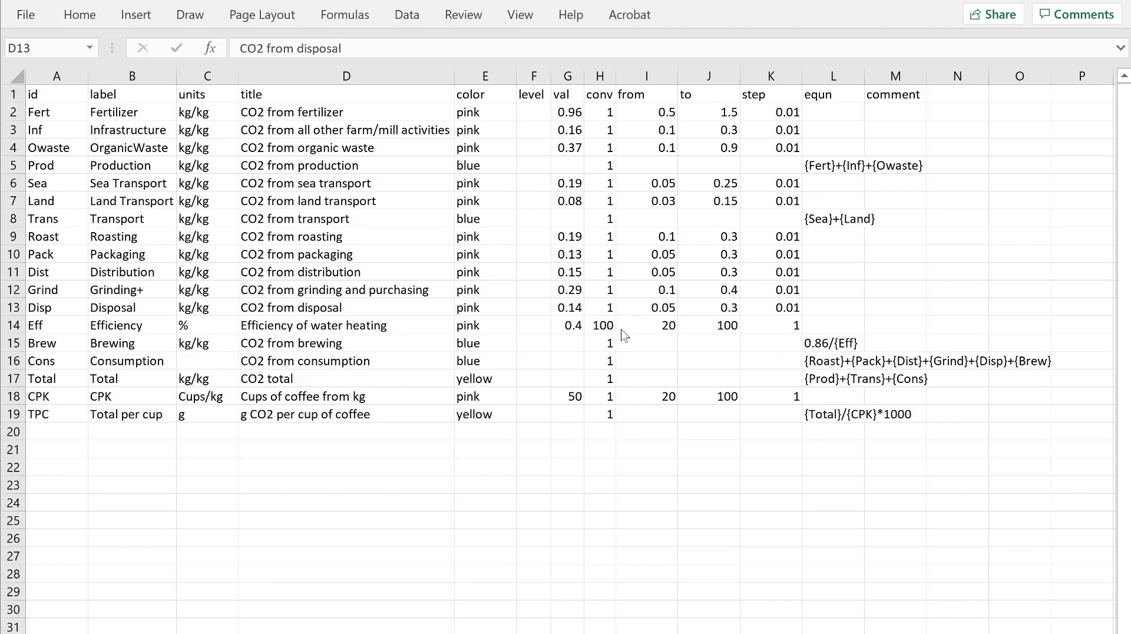
pyautogui.moveTo(664, 332)
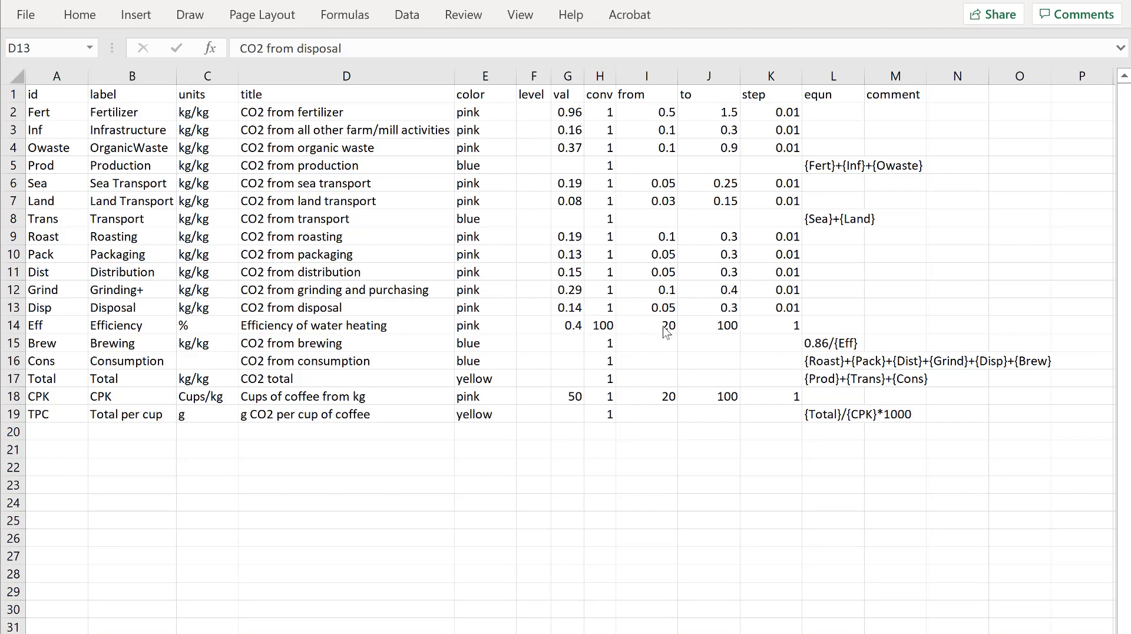
pyautogui.moveTo(736, 332)
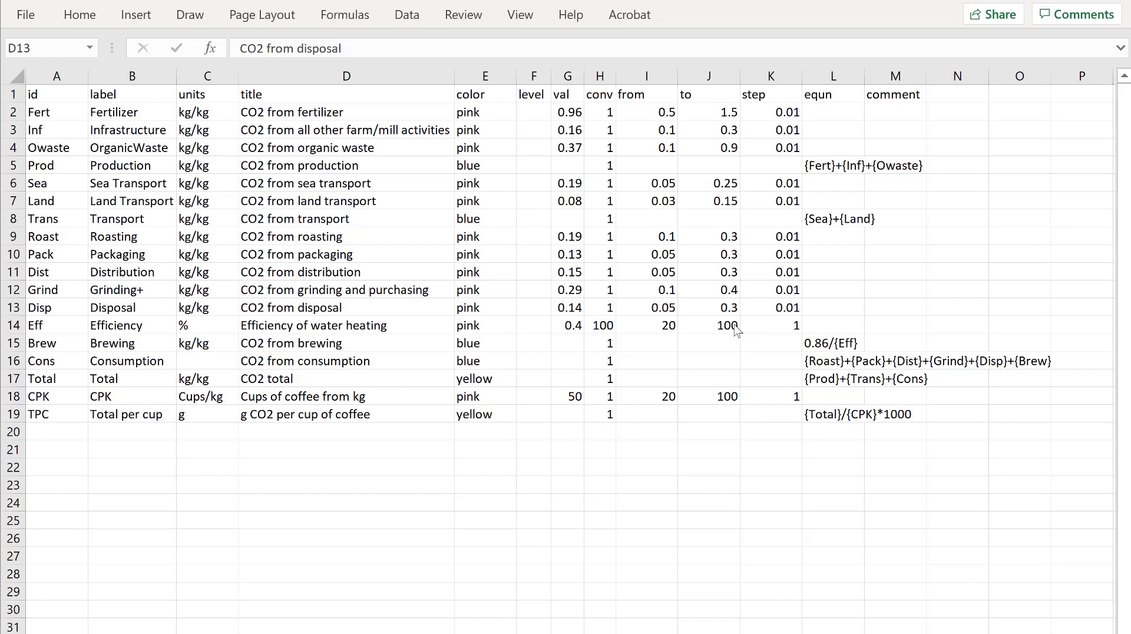
pyautogui.moveTo(567, 330)
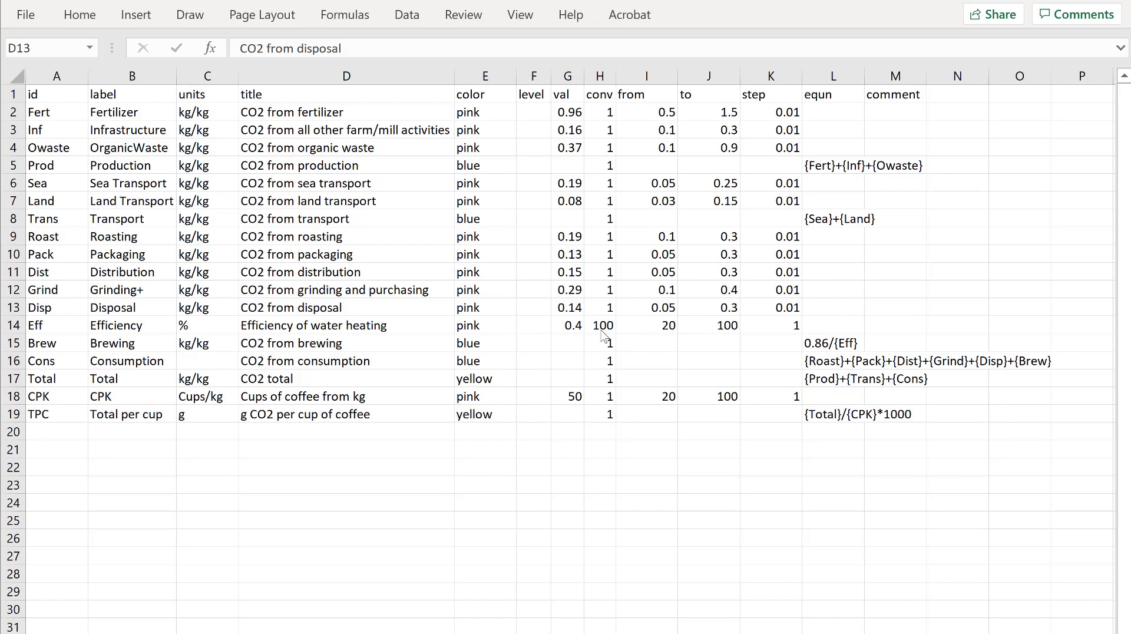
pyautogui.moveTo(591, 332)
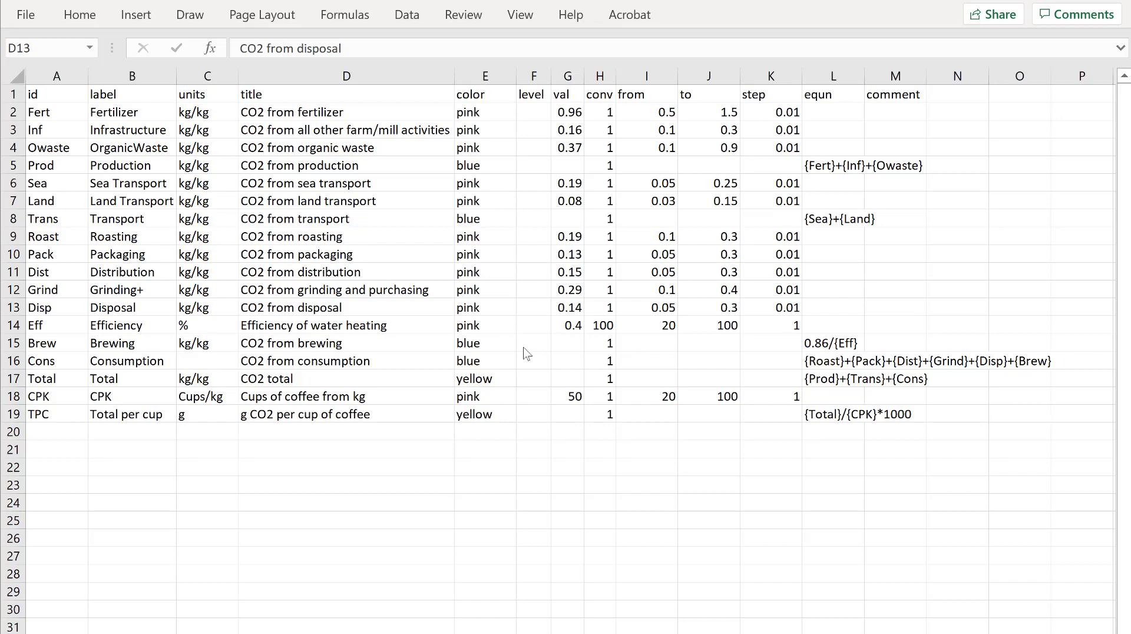
pyautogui.moveTo(56, 350)
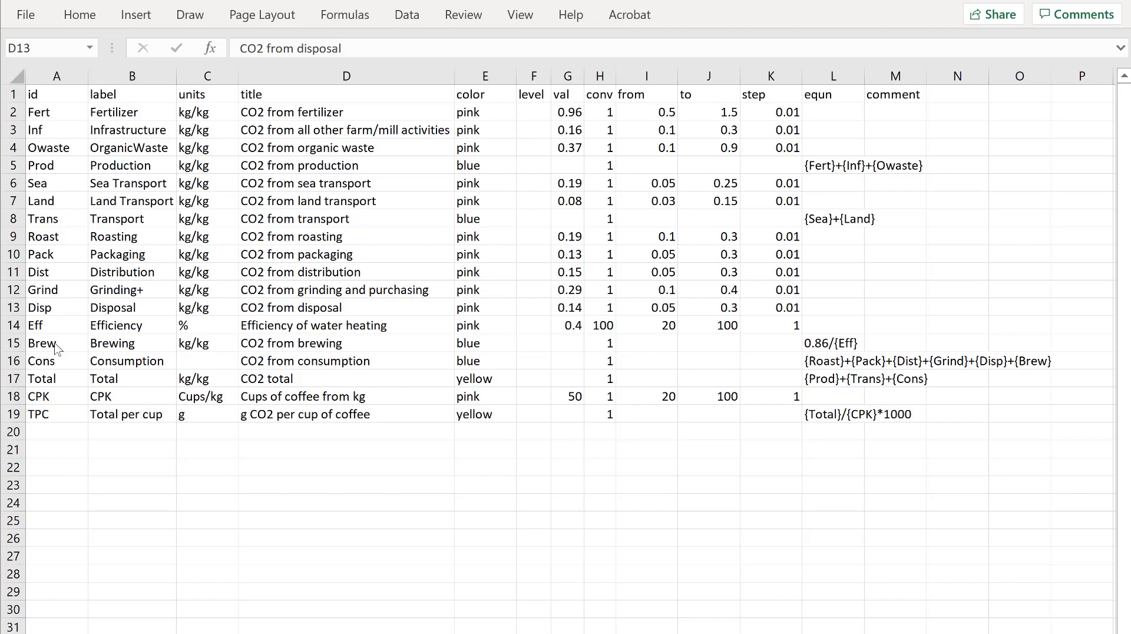
pyautogui.moveTo(72, 404)
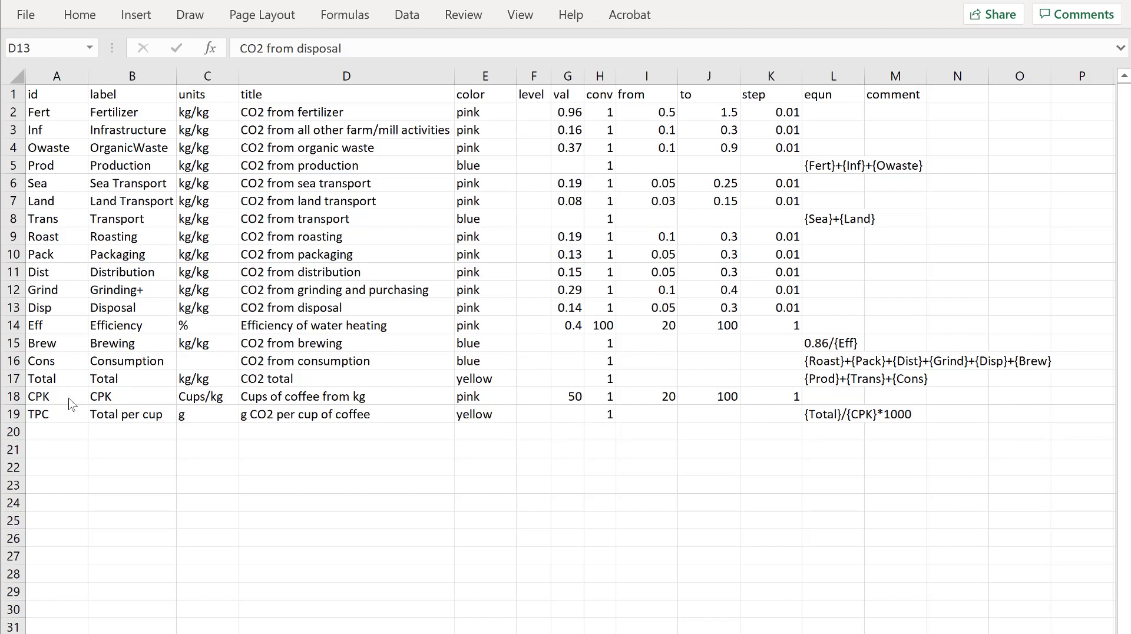
# - Insert a row between Efficiency and Brewing labelled Vol, 'Volume of water in brew', ml, colour pink
pyautogui.click(56, 343)
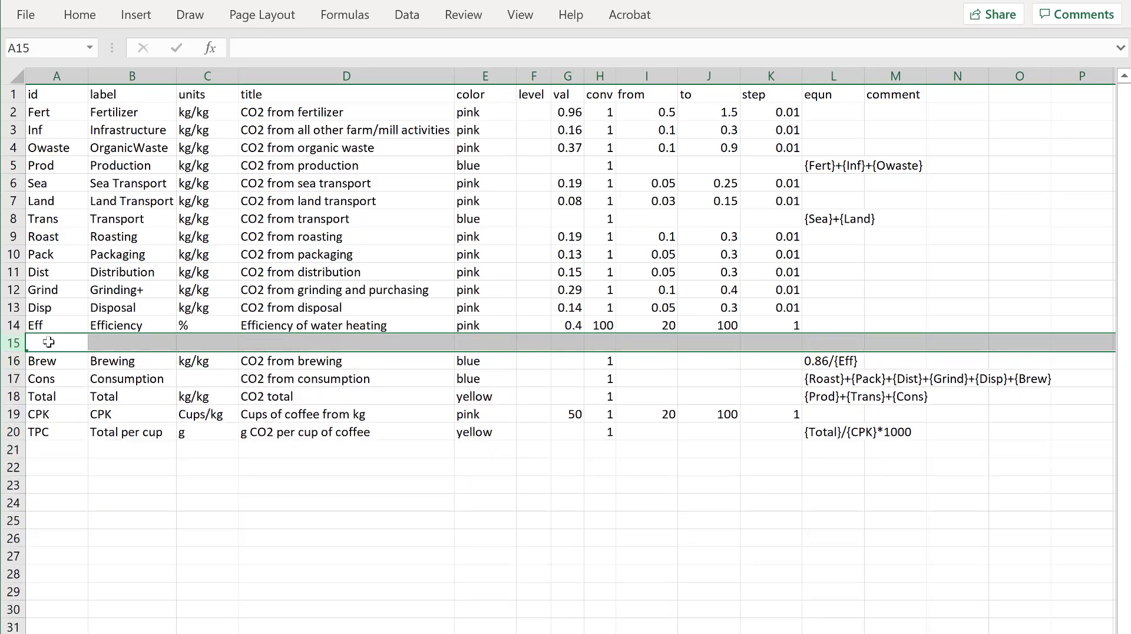
pyautogui.write('Vo')
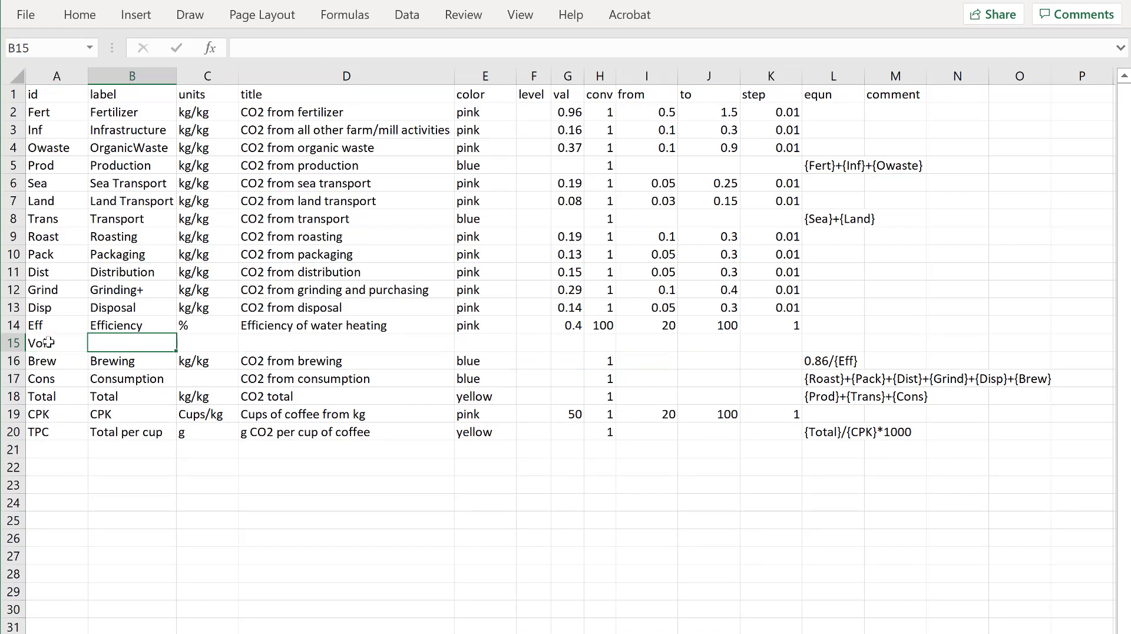
pyautogui.write('Volume')
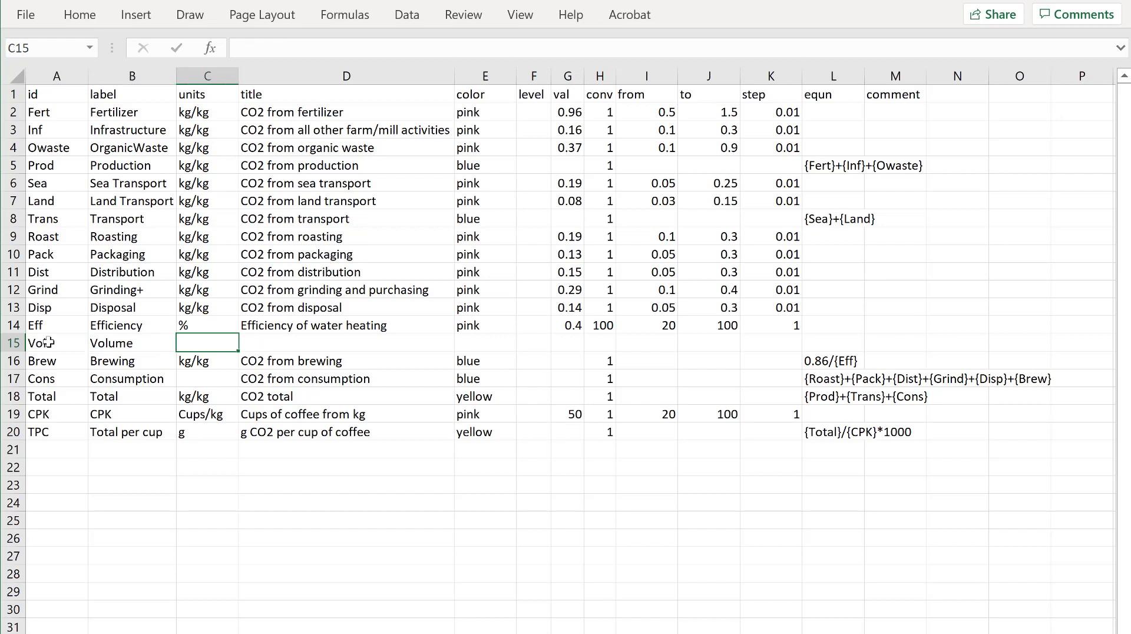
pyautogui.write('ml')
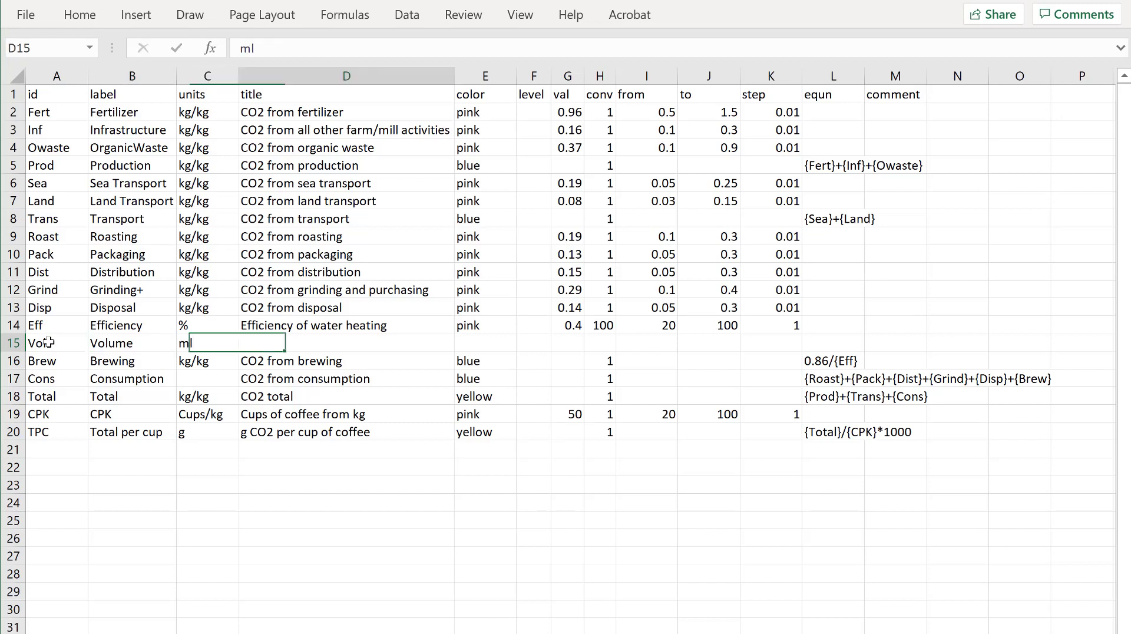
pyautogui.write('Vol')
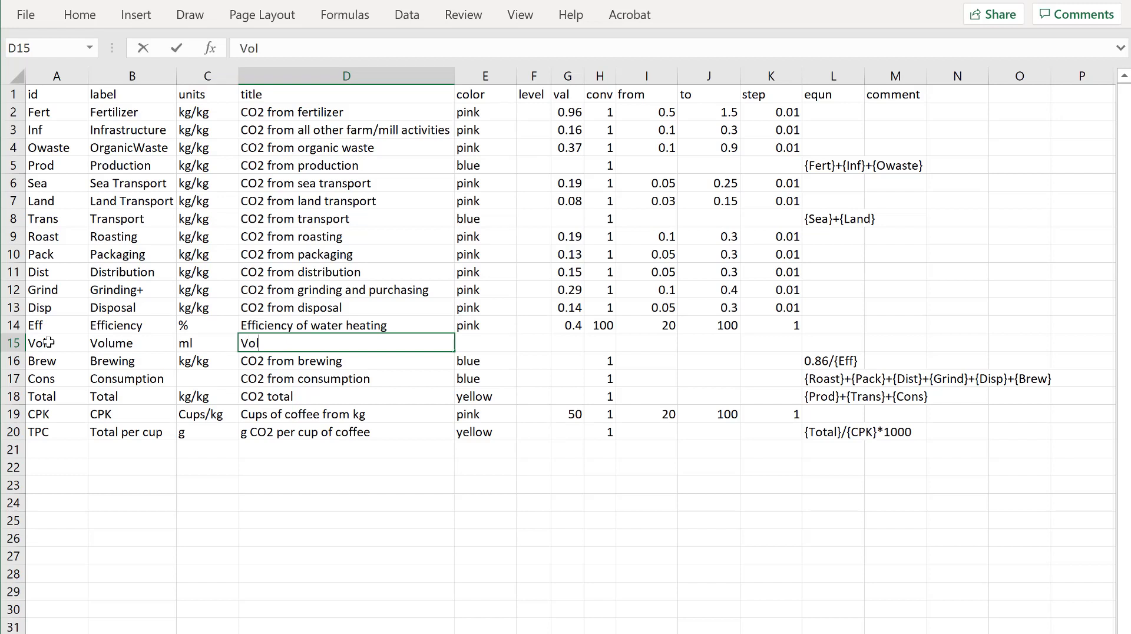
pyautogui.write('ume of w')
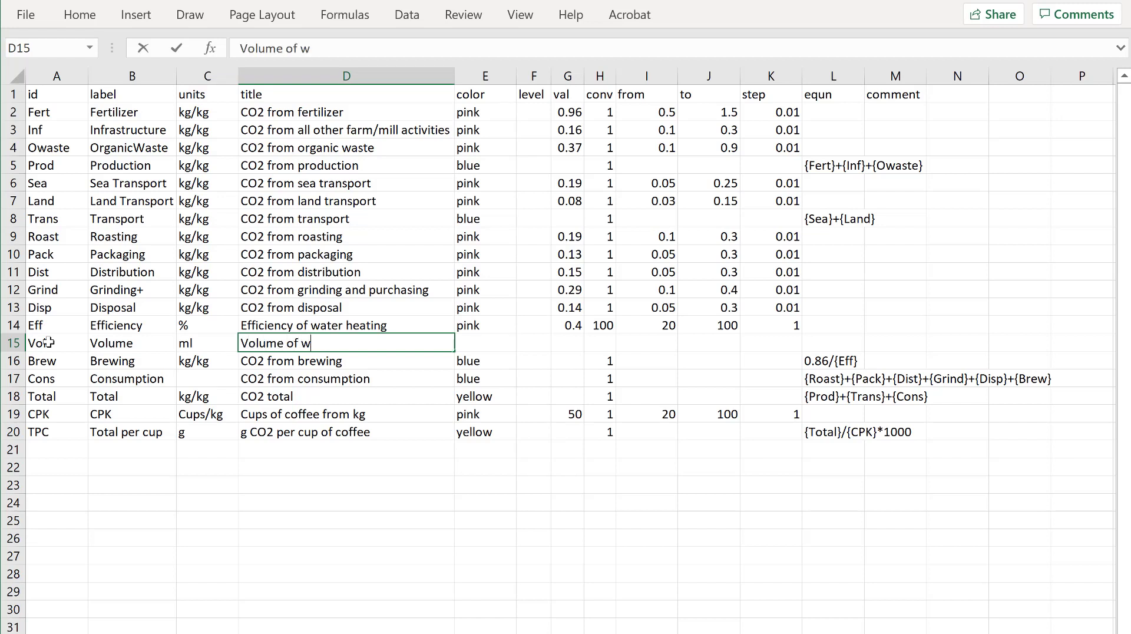
pyautogui.write('ater in b')
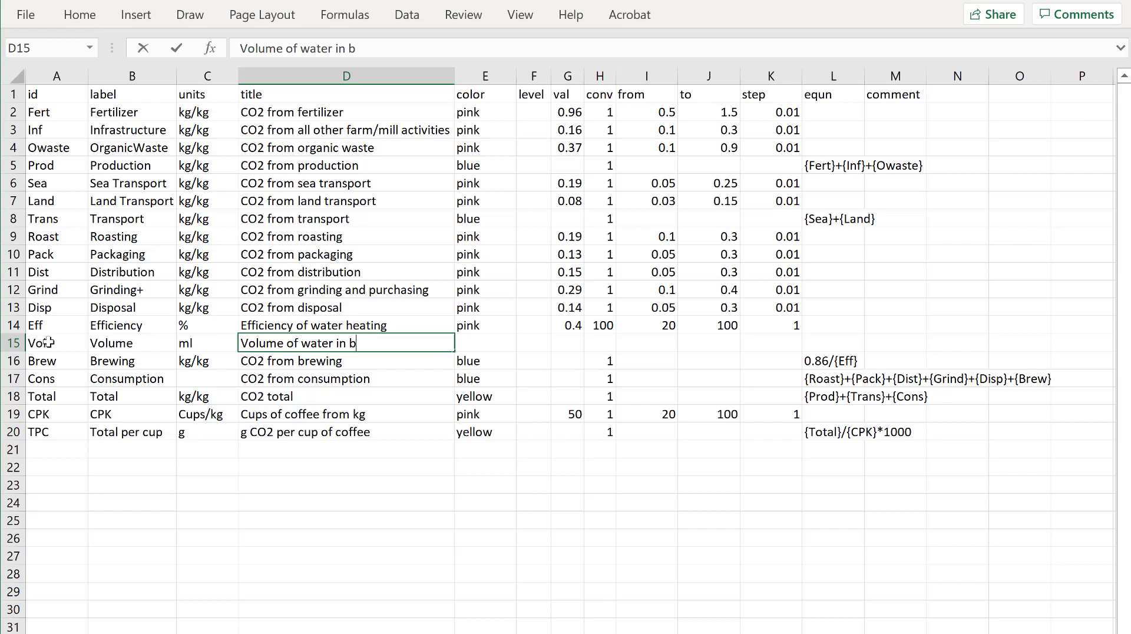
pyautogui.write('rew')
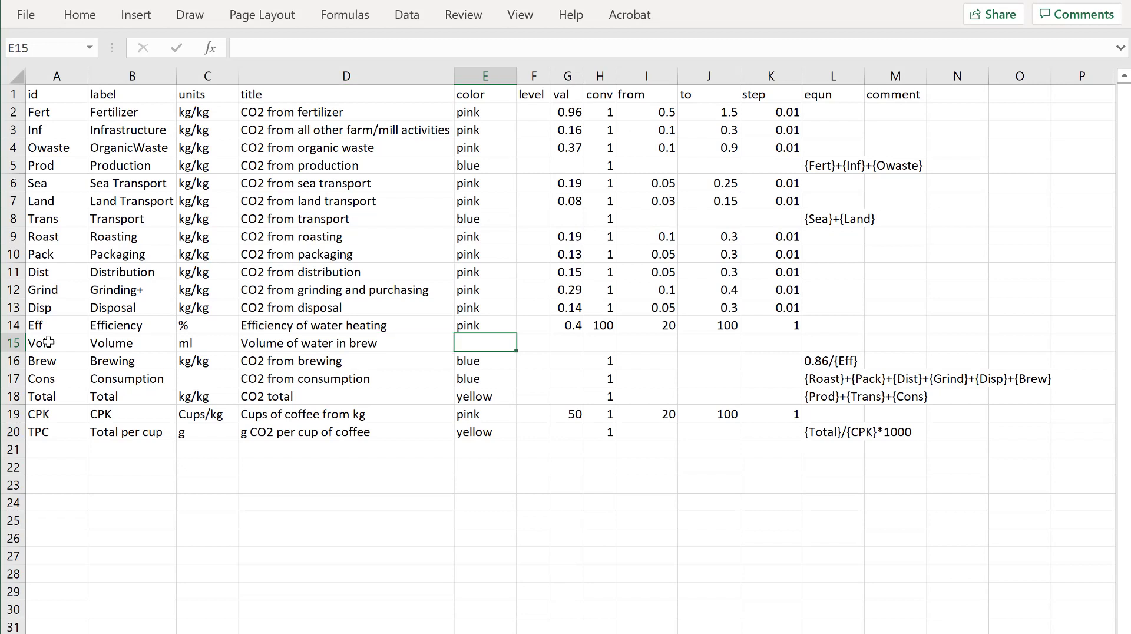
pyautogui.write('pink')
pyautogui.click(567, 343)
pyautogui.write('125')
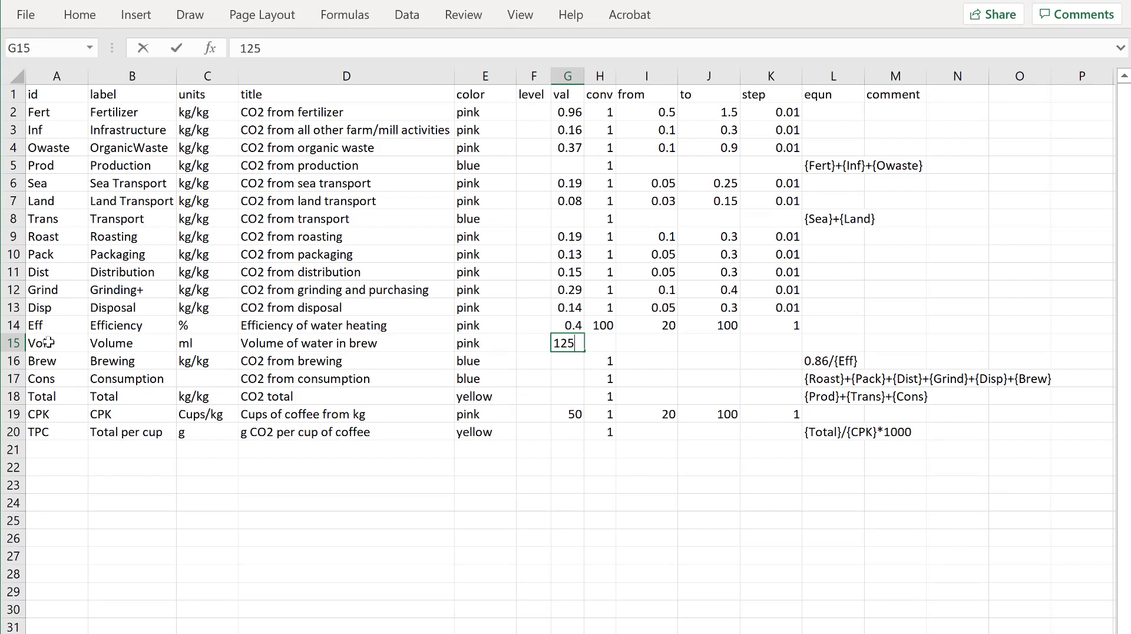
pyautogui.moveTo(613, 343)
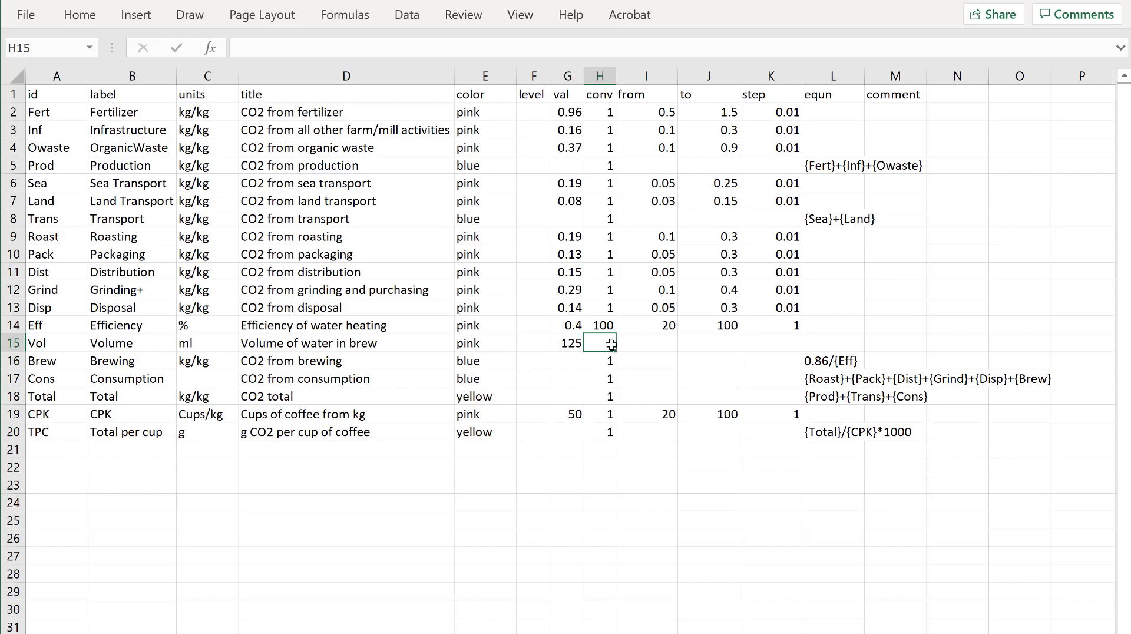
# - Fill the Volume row with value 125, conversion 1, range 20 to 200 and step 1
pyautogui.click(647, 343)
pyautogui.write('2')
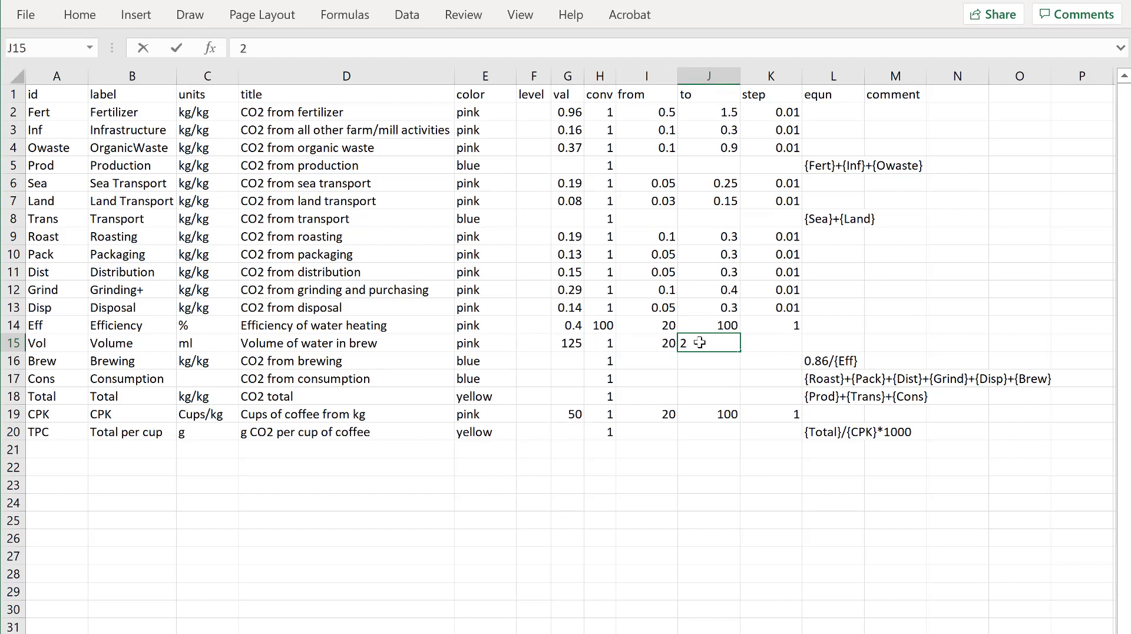
pyautogui.write('00')
pyautogui.click(770, 343)
pyautogui.write('1')
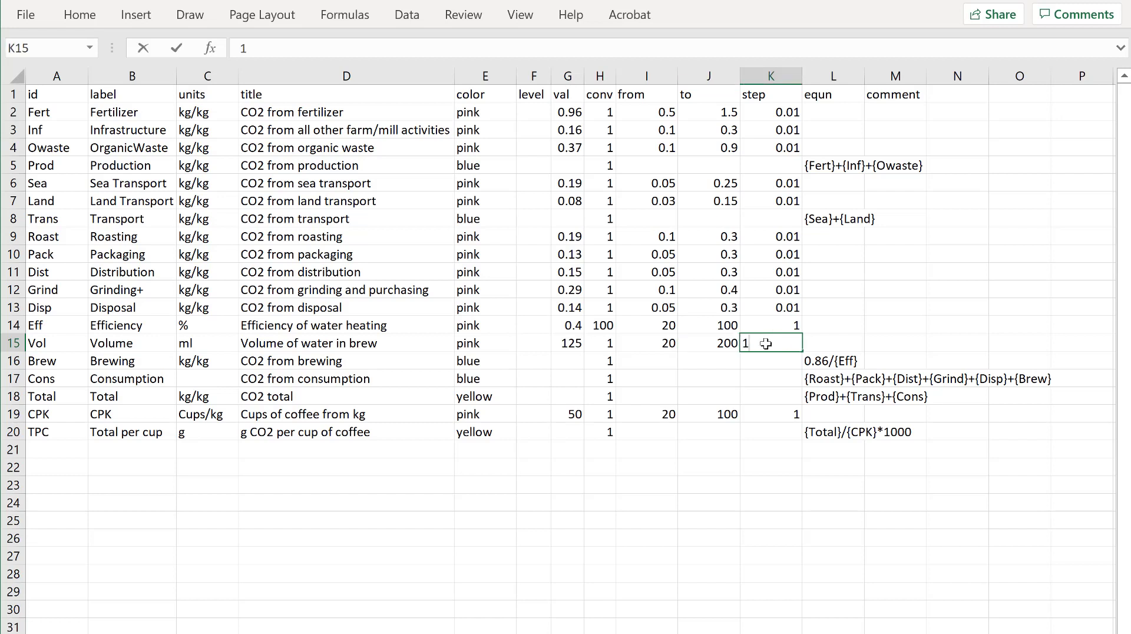
pyautogui.press('Enter')
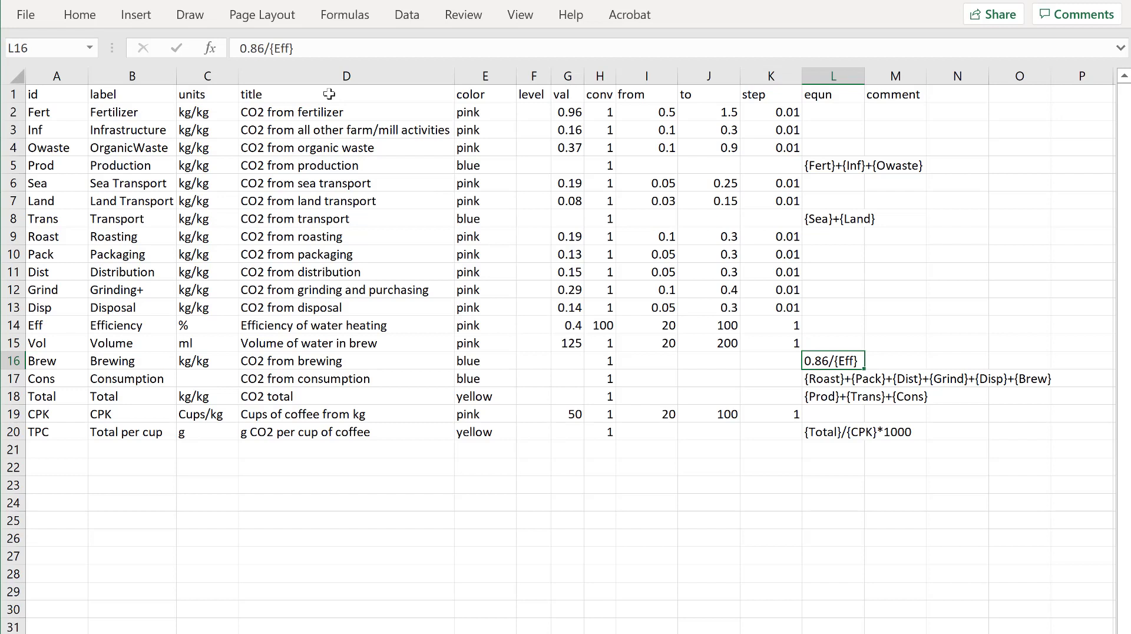
pyautogui.moveTo(304, 47)
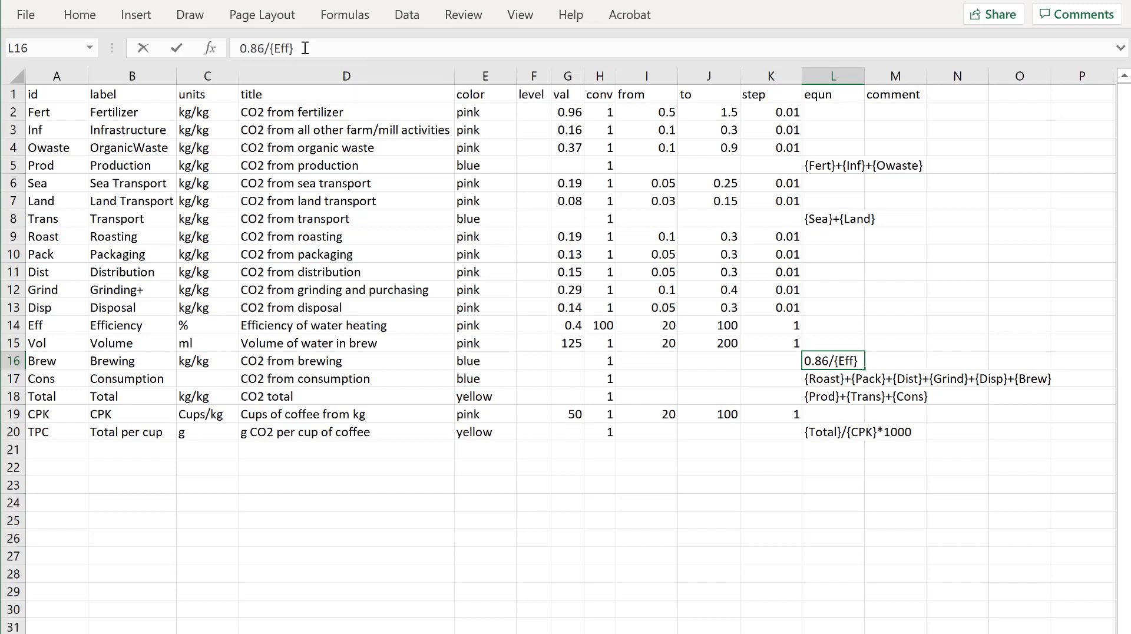
# - Append *{Vol}/125 to the Brewing equation so it reads 0.86/{Eff}*{Vol}/125
pyautogui.write('*')
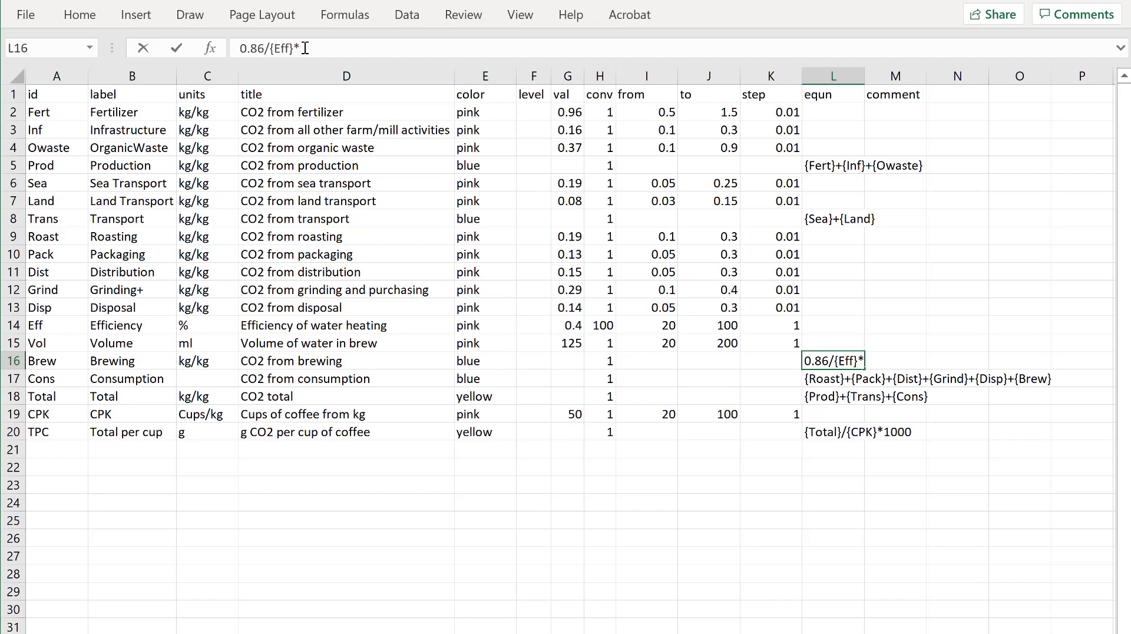
pyautogui.write('{Vol')
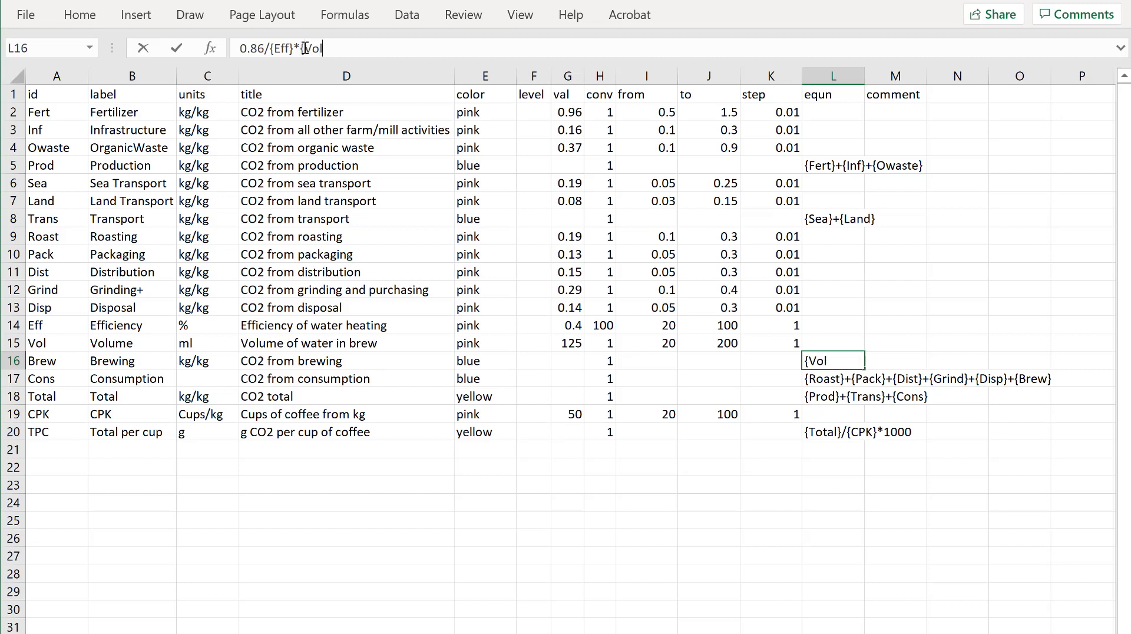
pyautogui.write('/1')
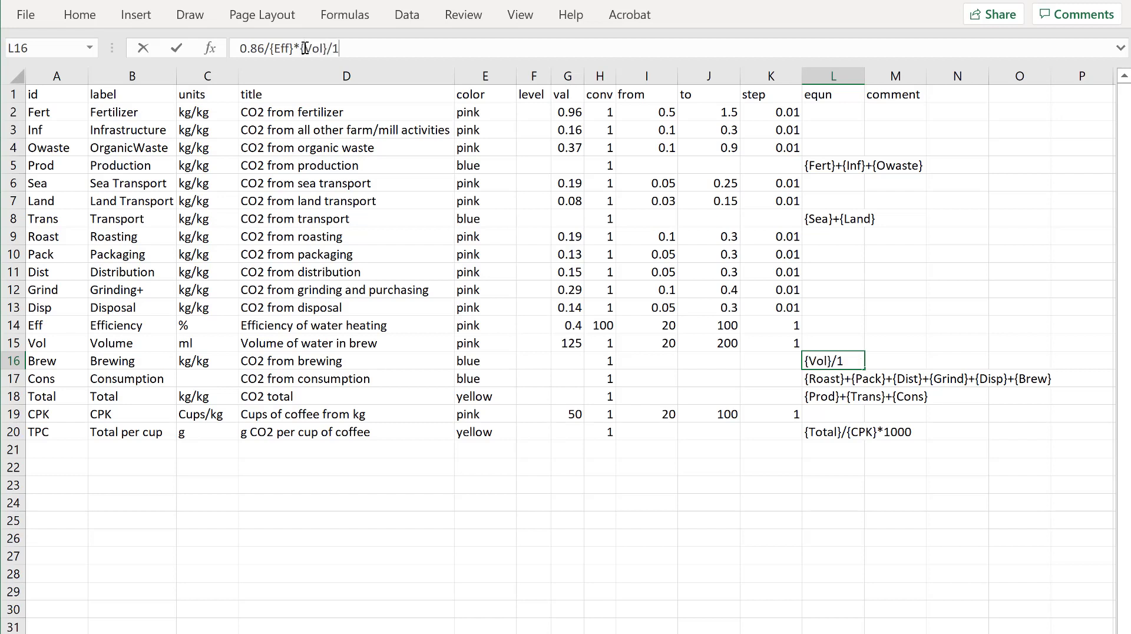
pyautogui.write('25')
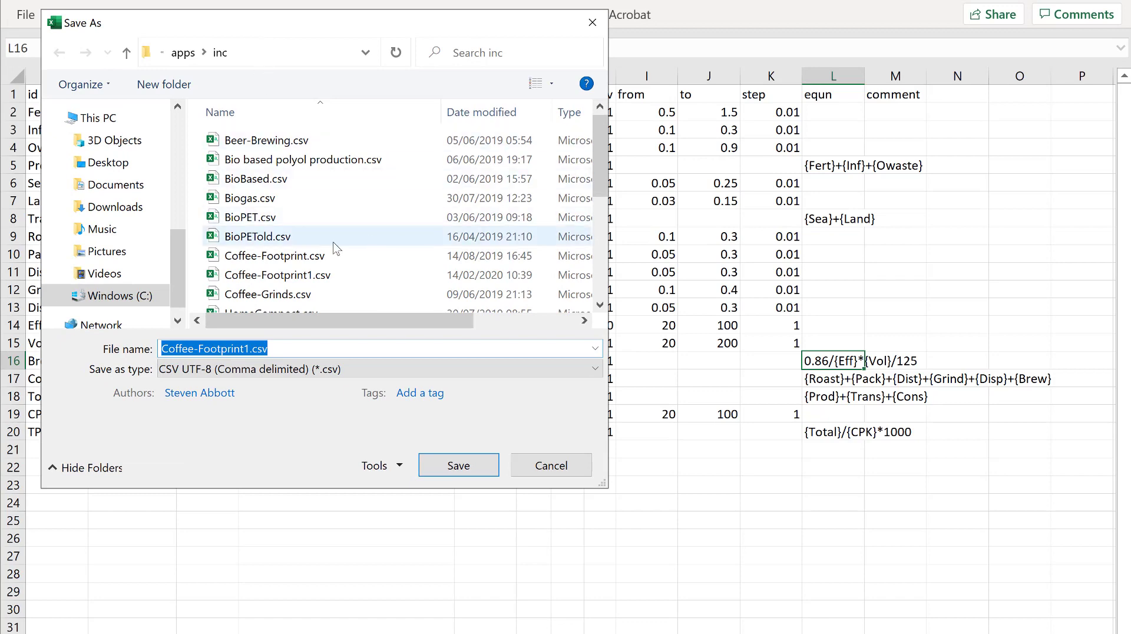
# - Save the sheet as CSV UTF-8 Coffee-Footprint1.csv in the apps\inc folder
pyautogui.click(457, 464)
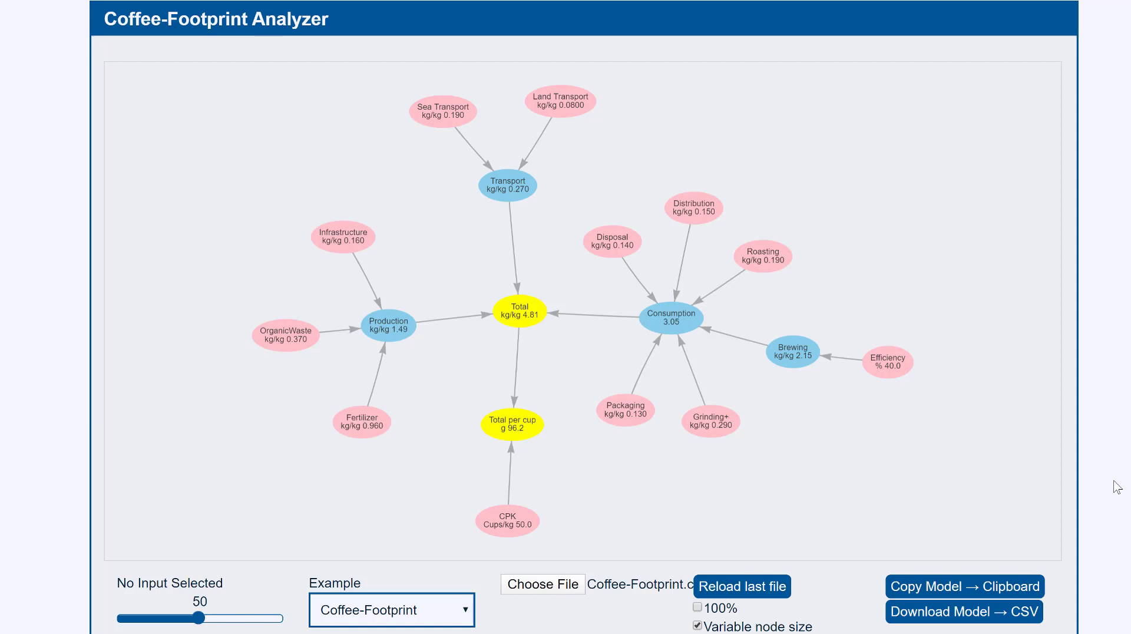
pyautogui.moveTo(1067, 536)
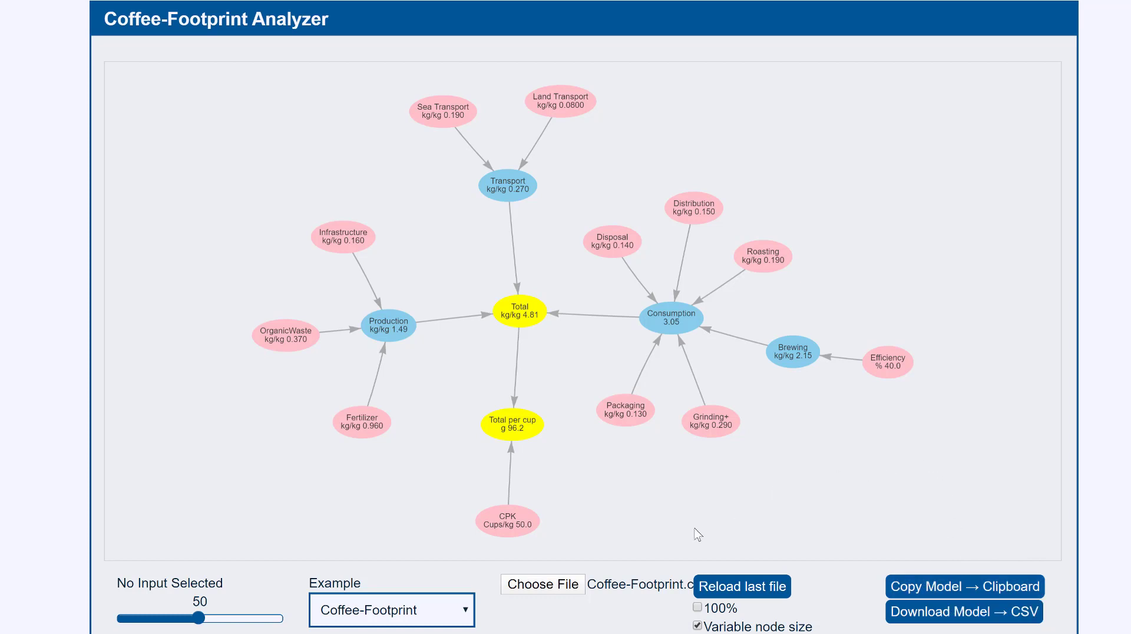
# - Start choosing a model file from the default Coffee-Footprint network page
pyautogui.click(542, 585)
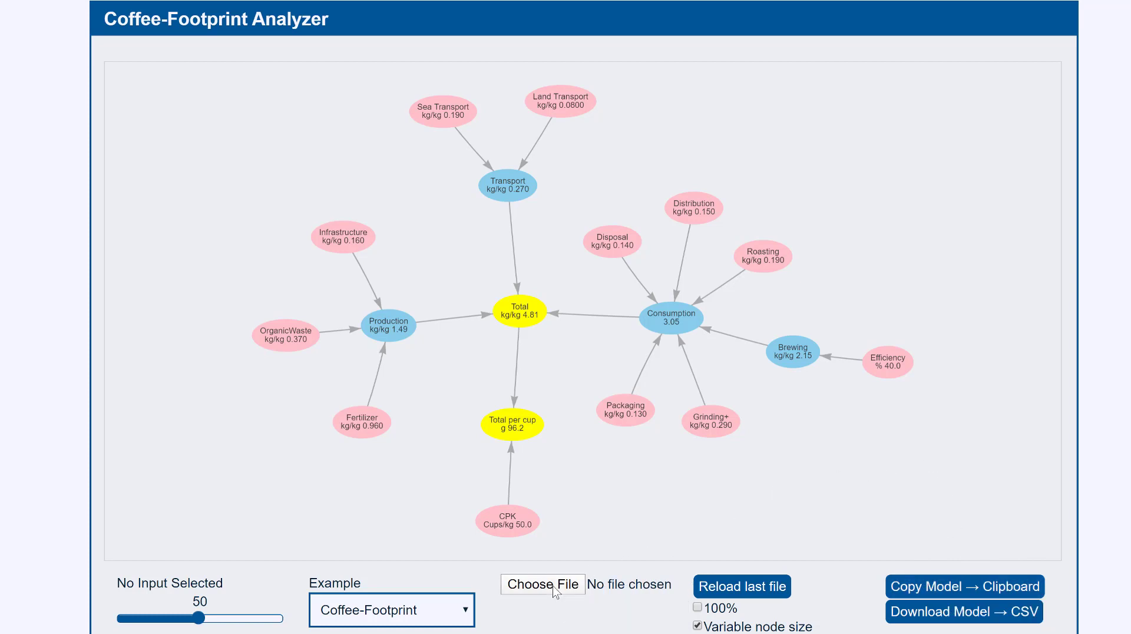
# - Load Coffee-Footprint1.csv, adding a 125 ml Volume node feeding Brewing
pyautogui.click(542, 585)
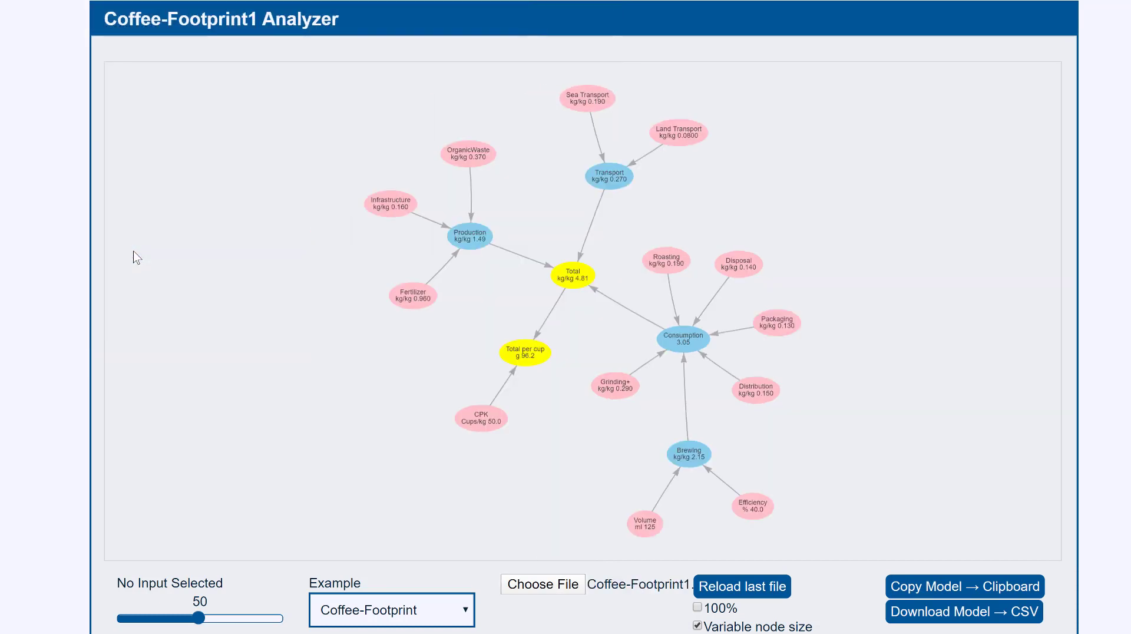
pyautogui.moveTo(232, 404)
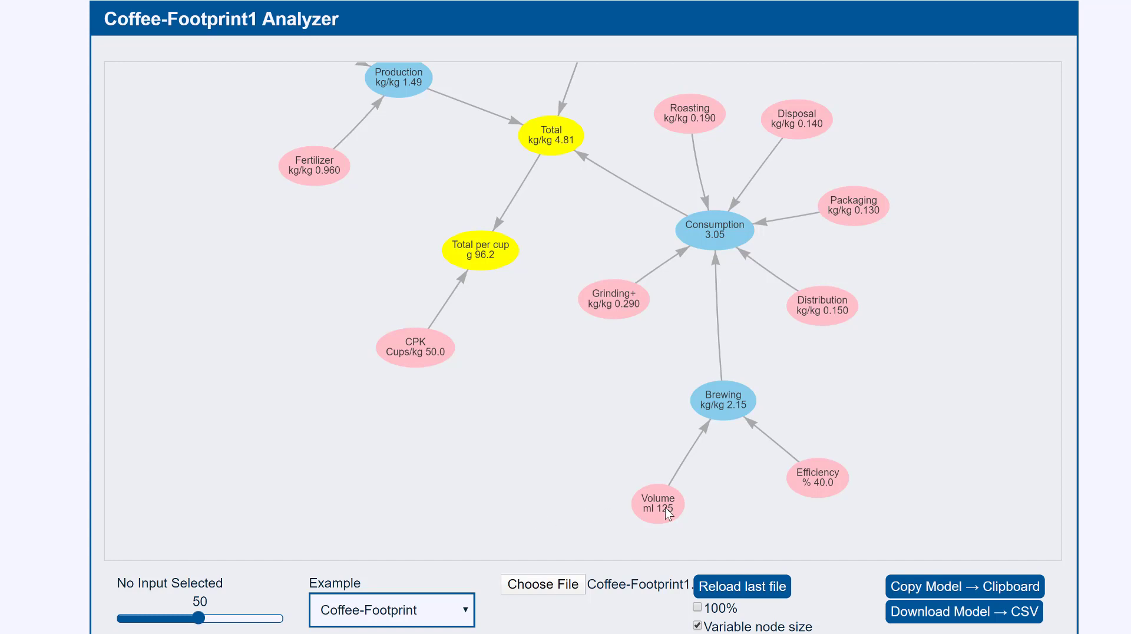
pyautogui.moveTo(661, 528)
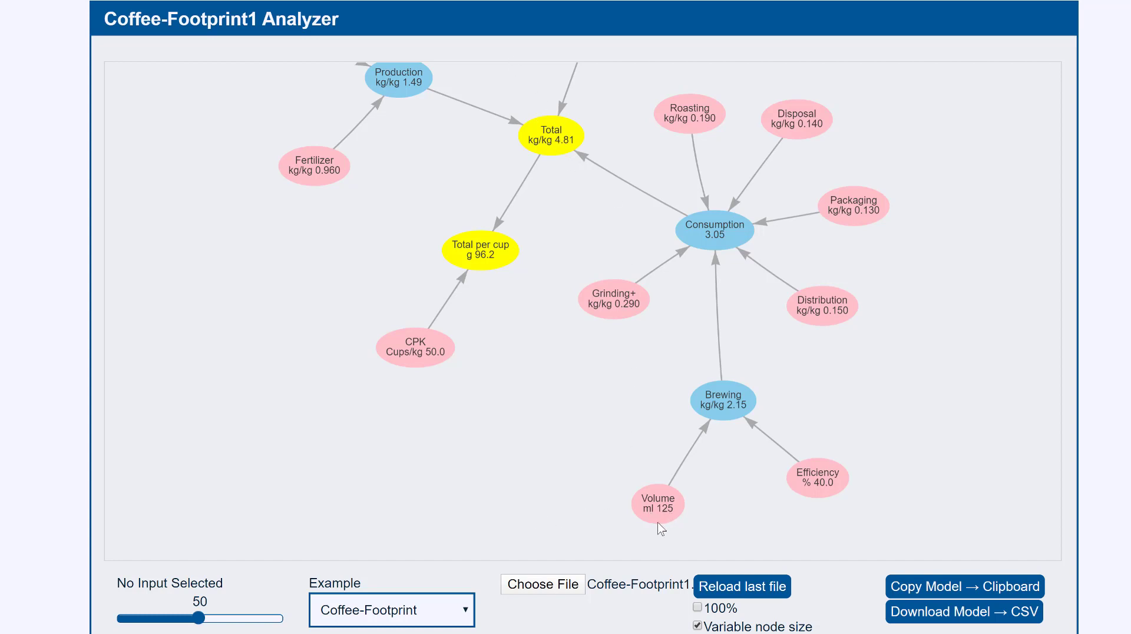
pyautogui.moveTo(642, 226)
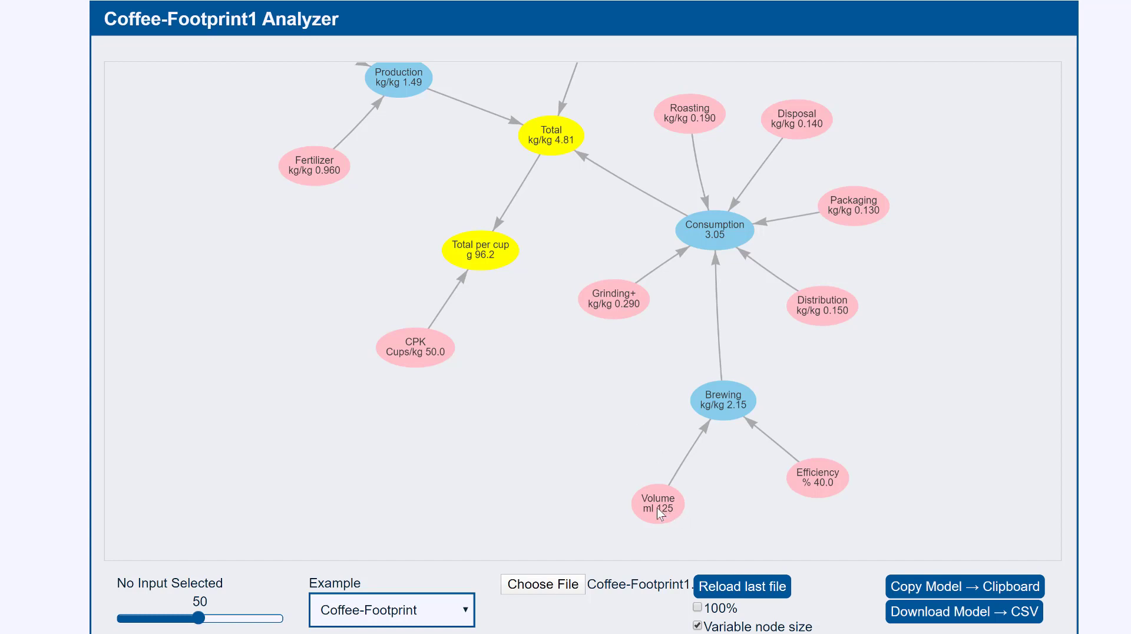
# - Sweep the Volume node's slider up to 200 ml (6.10 kg/kg), down to 37 ml (65.9 g/cup), then back
pyautogui.click(657, 503)
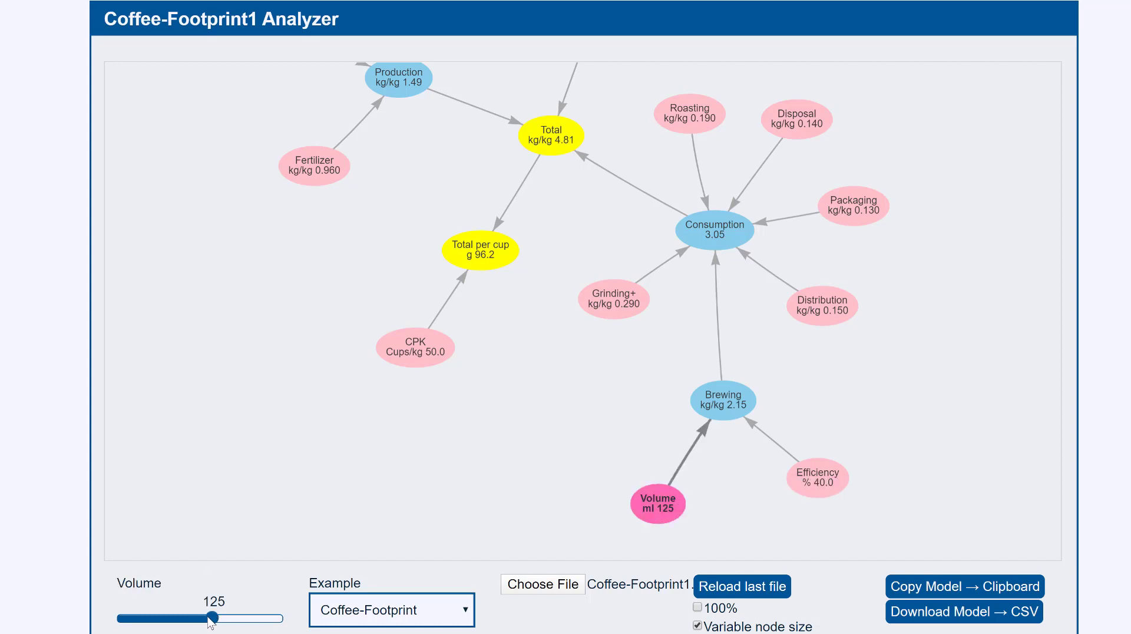
pyautogui.moveTo(209, 617); pyautogui.dragTo(244, 618)
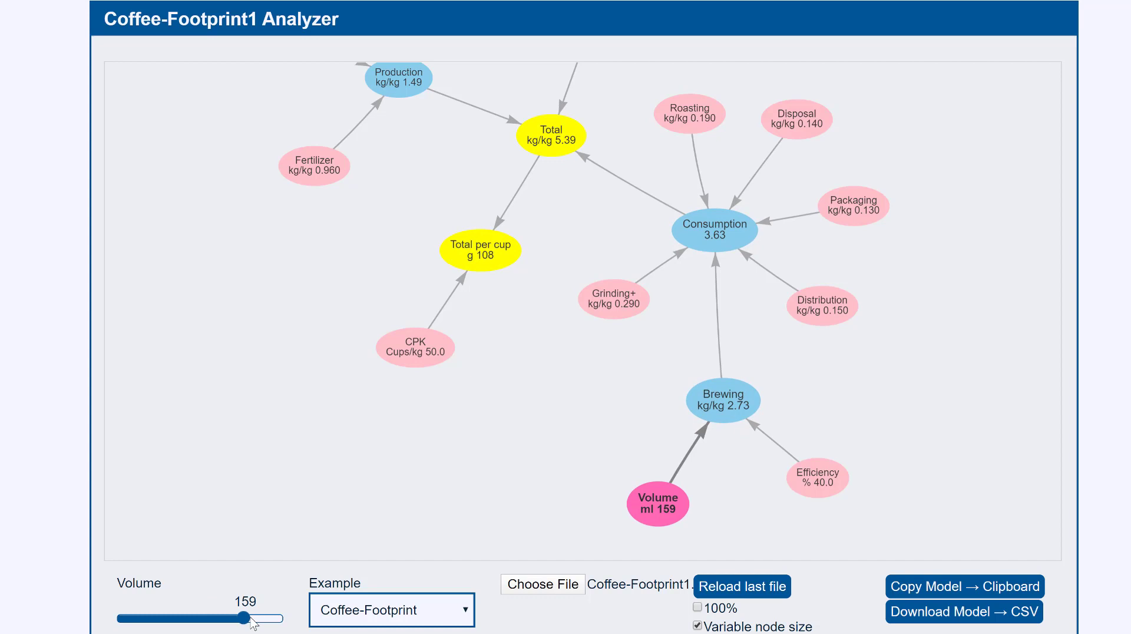
pyautogui.moveTo(243, 617); pyautogui.dragTo(282, 616)
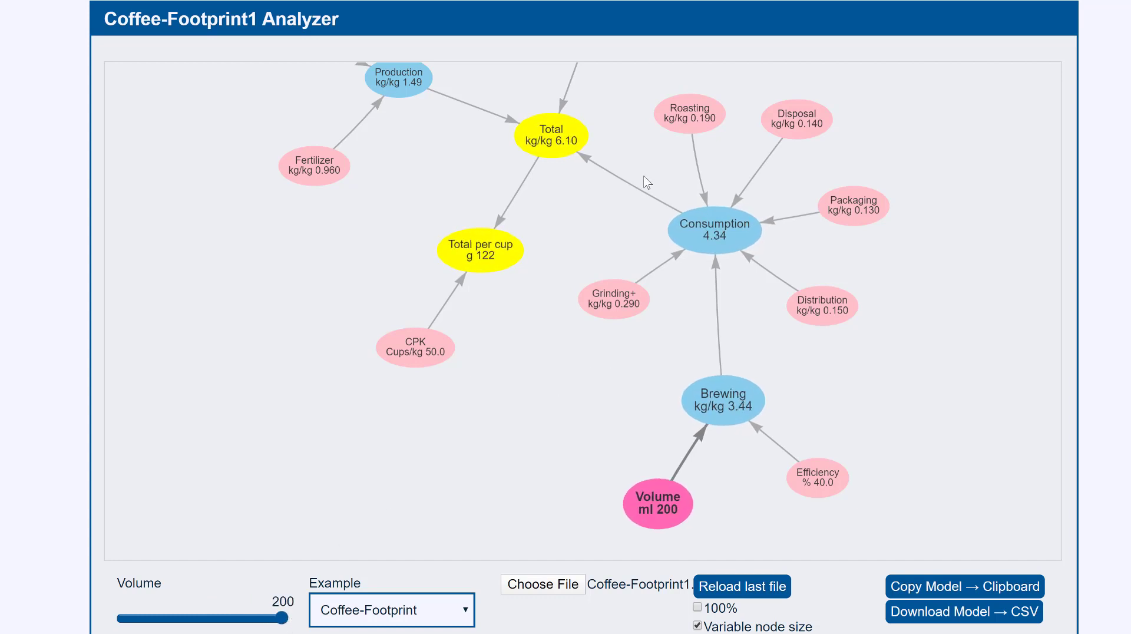
pyautogui.moveTo(551, 136)
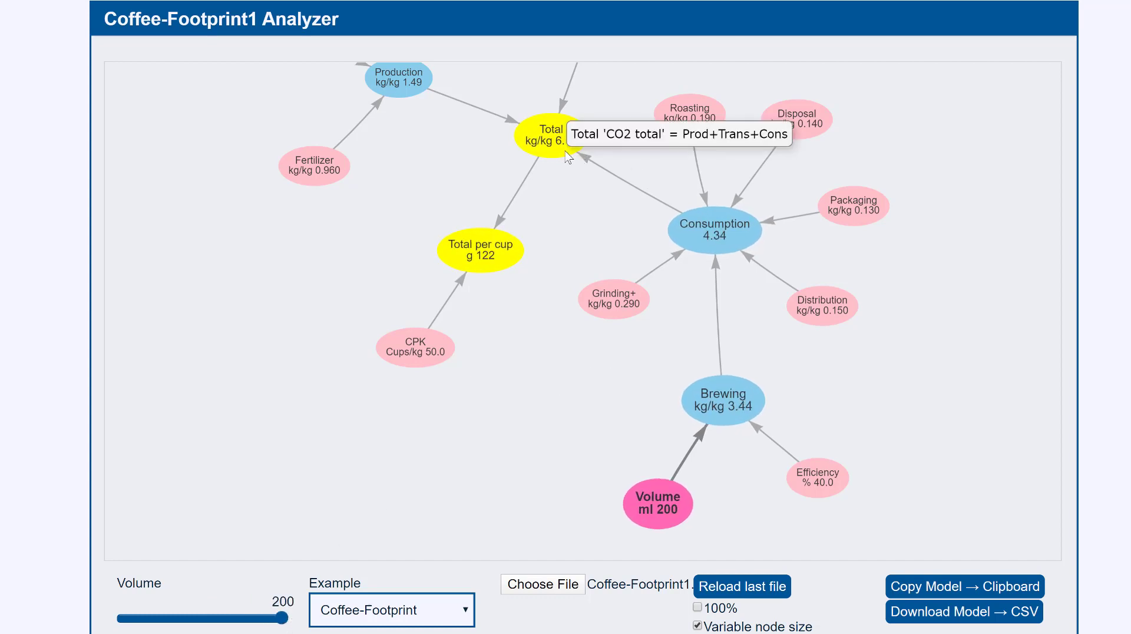
pyautogui.moveTo(281, 618); pyautogui.dragTo(185, 618)
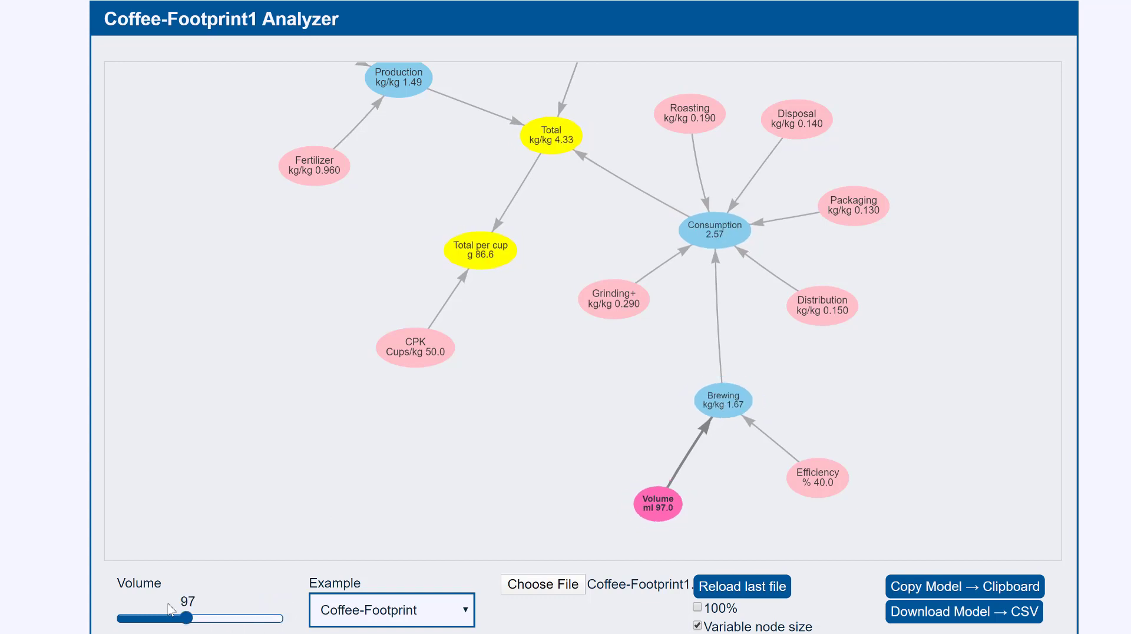
pyautogui.moveTo(185, 618); pyautogui.dragTo(128, 619)
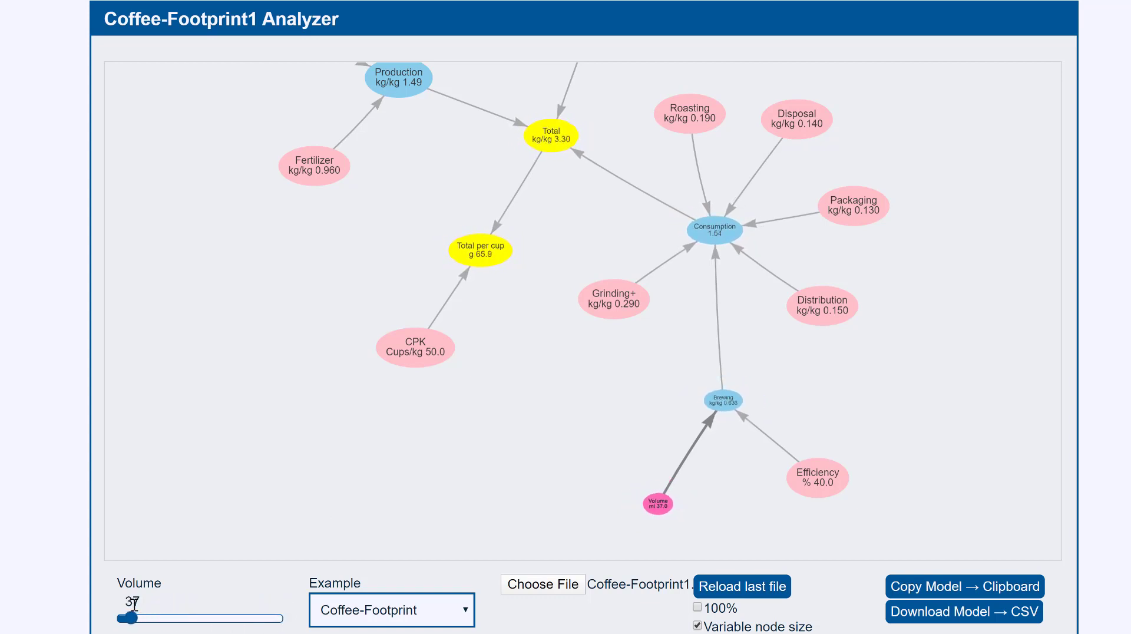
pyautogui.moveTo(550, 135)
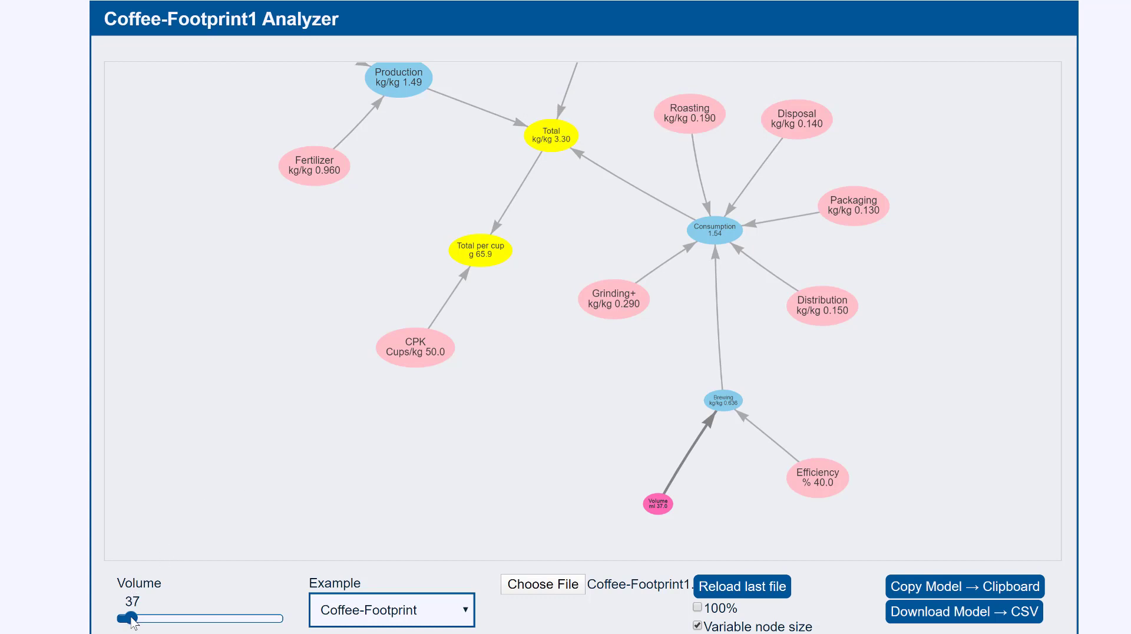
pyautogui.moveTo(130, 618); pyautogui.dragTo(210, 619)
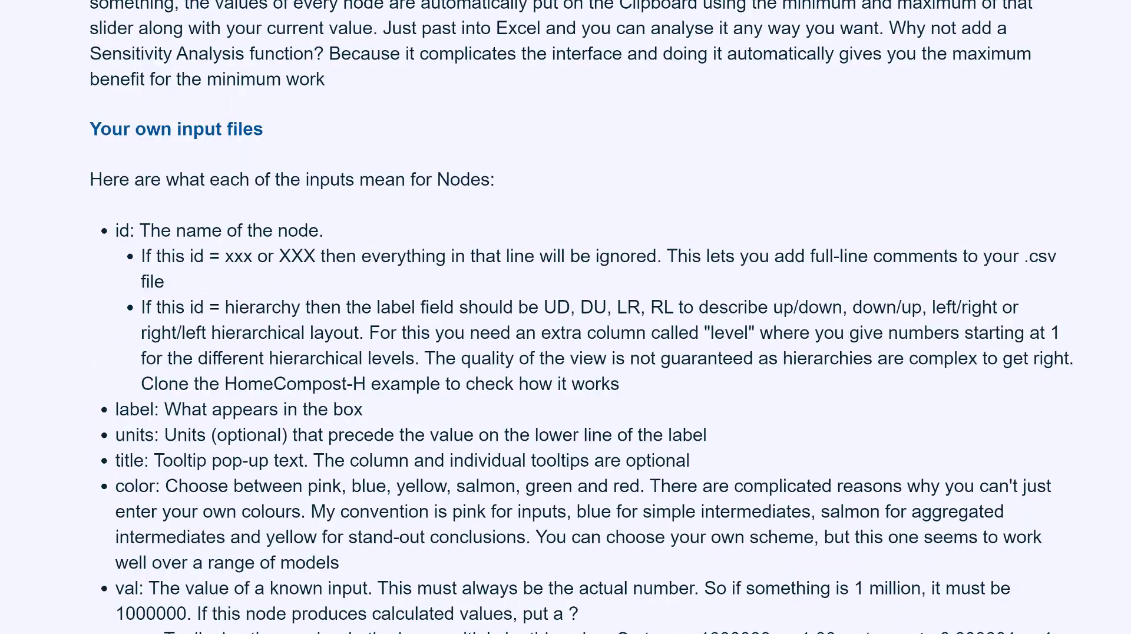
# - Scroll down to the input-file column guide through 'comment' and the network errors section
pyautogui.scroll(-3)
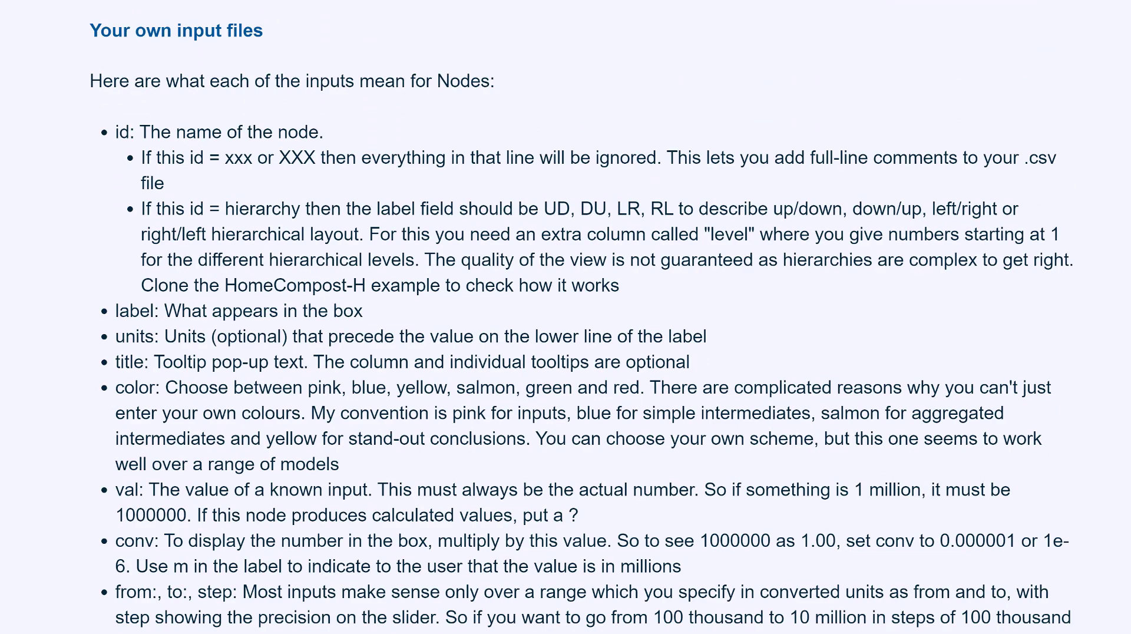
pyautogui.scroll(-3)
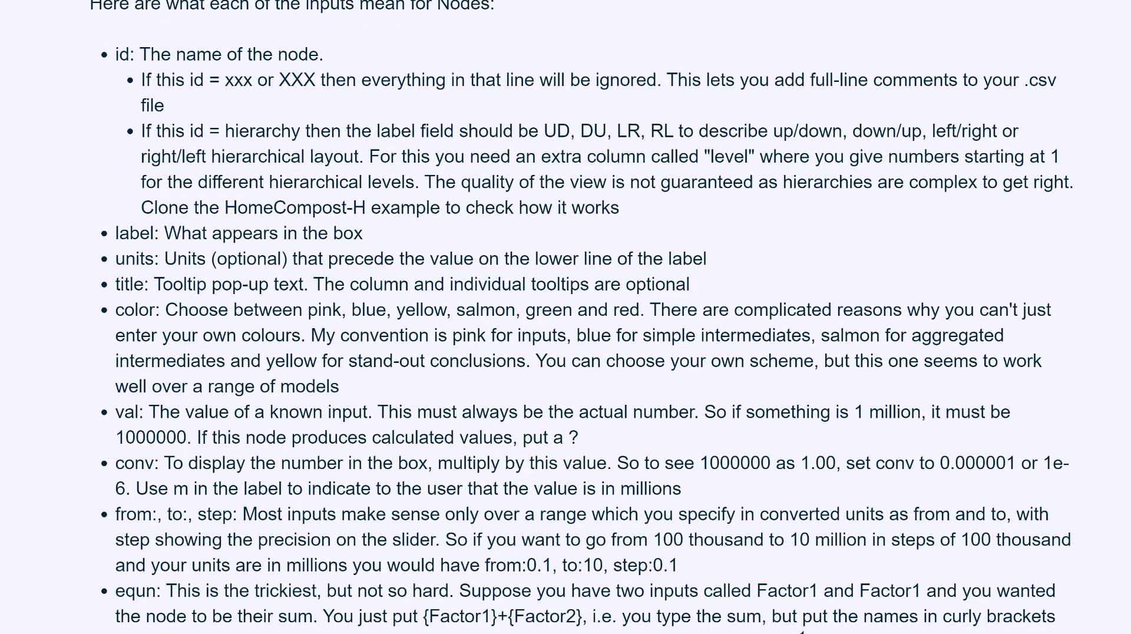
pyautogui.scroll(-3)
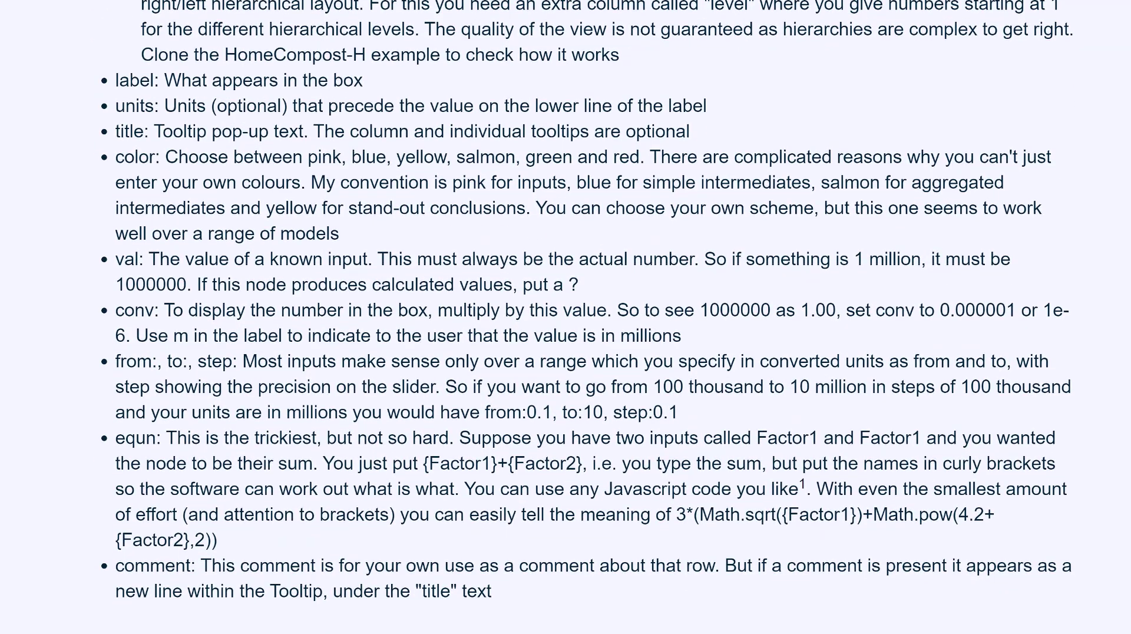
pyautogui.scroll(-3)
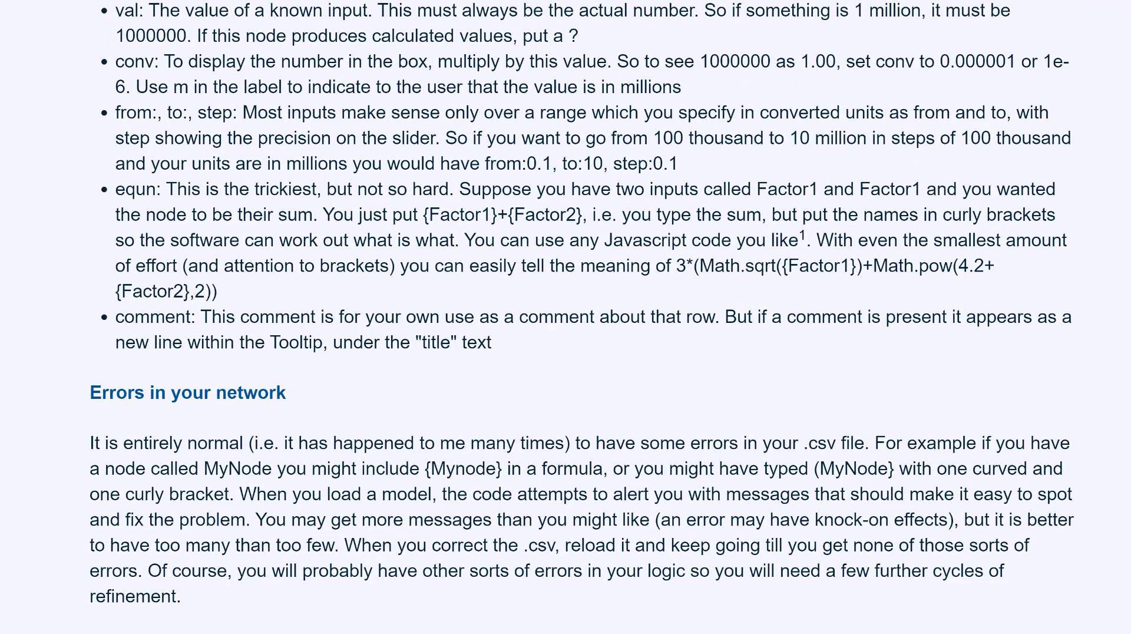